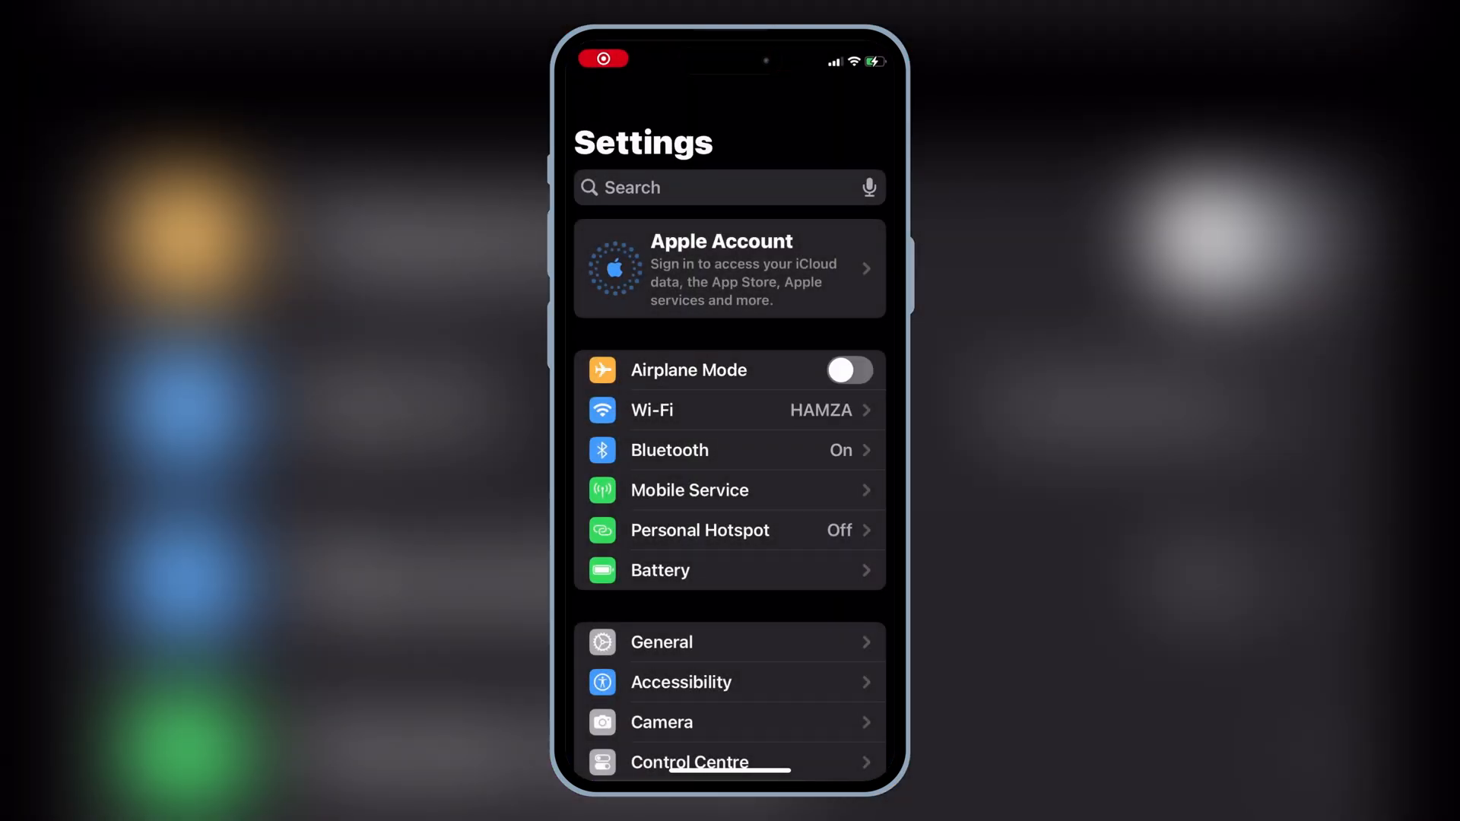
- Confirm the iPhone XR runs iOS 18.1 in About, then open Siri settings
{"action": "left_click", "coordinate": [660, 641]}
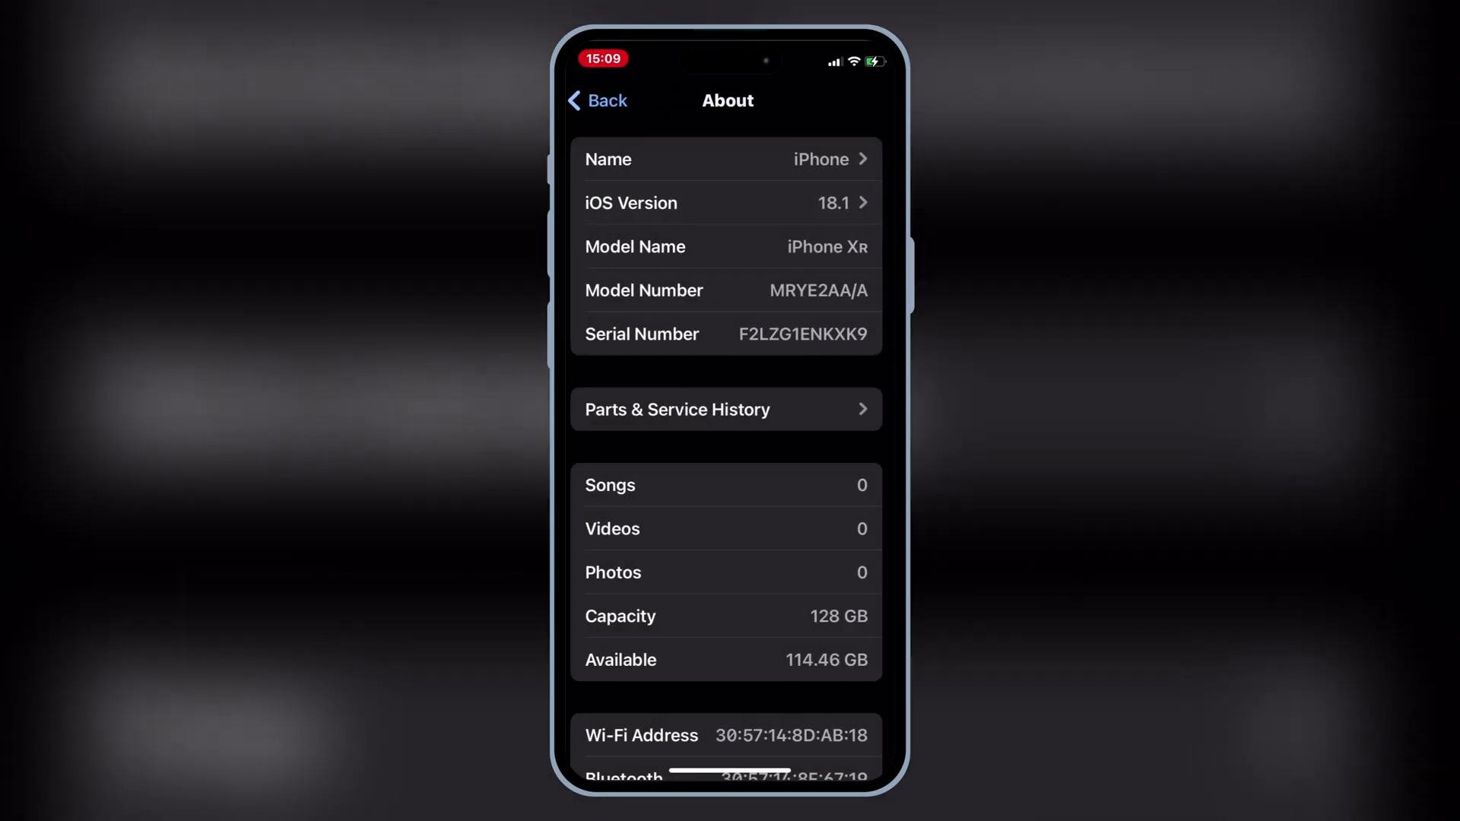
{"action": "left_click", "coordinate": [597, 100]}
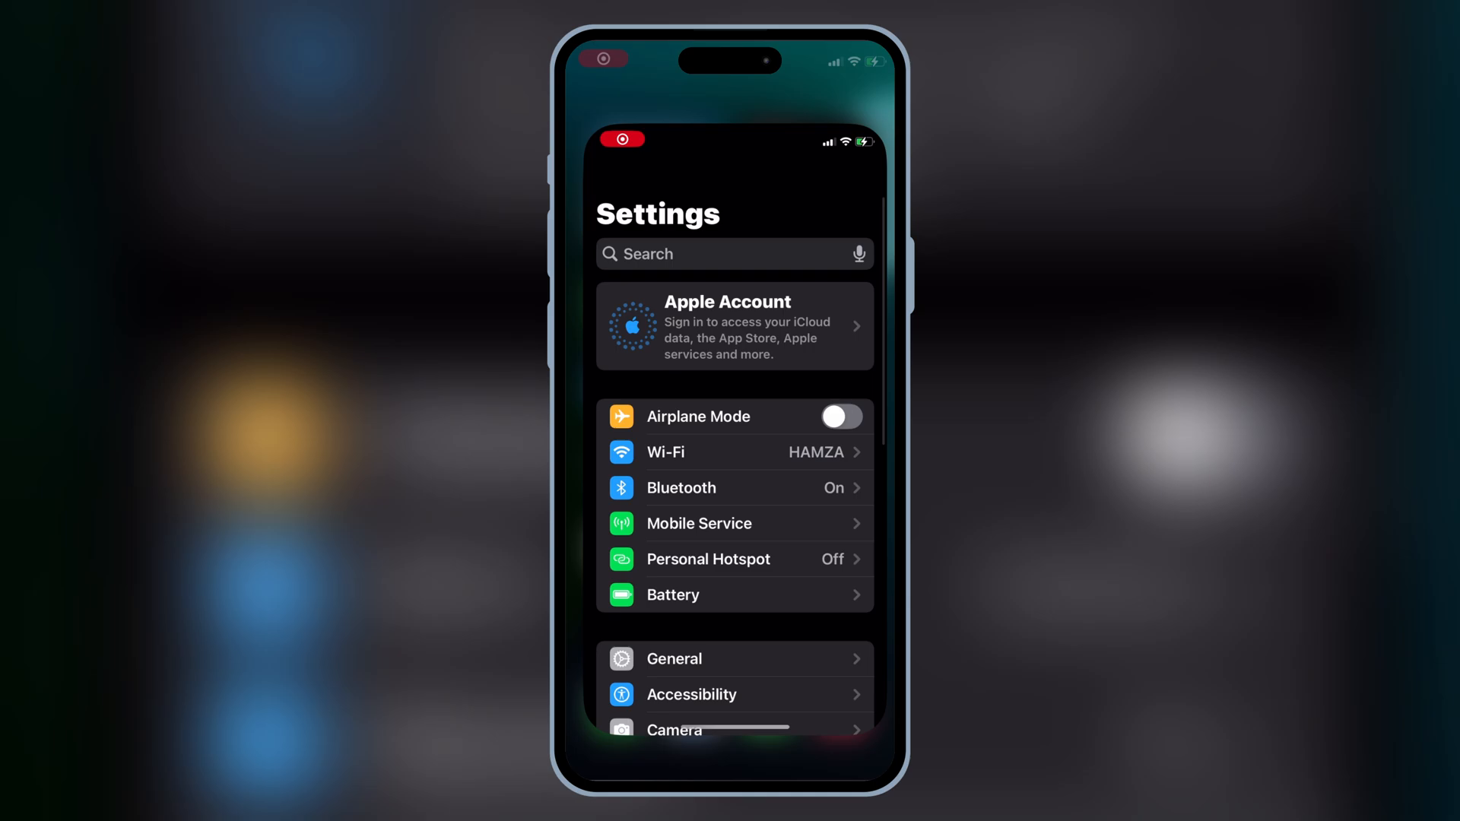
{"action": "scroll", "scroll_direction": "down", "scroll_amount": 3}
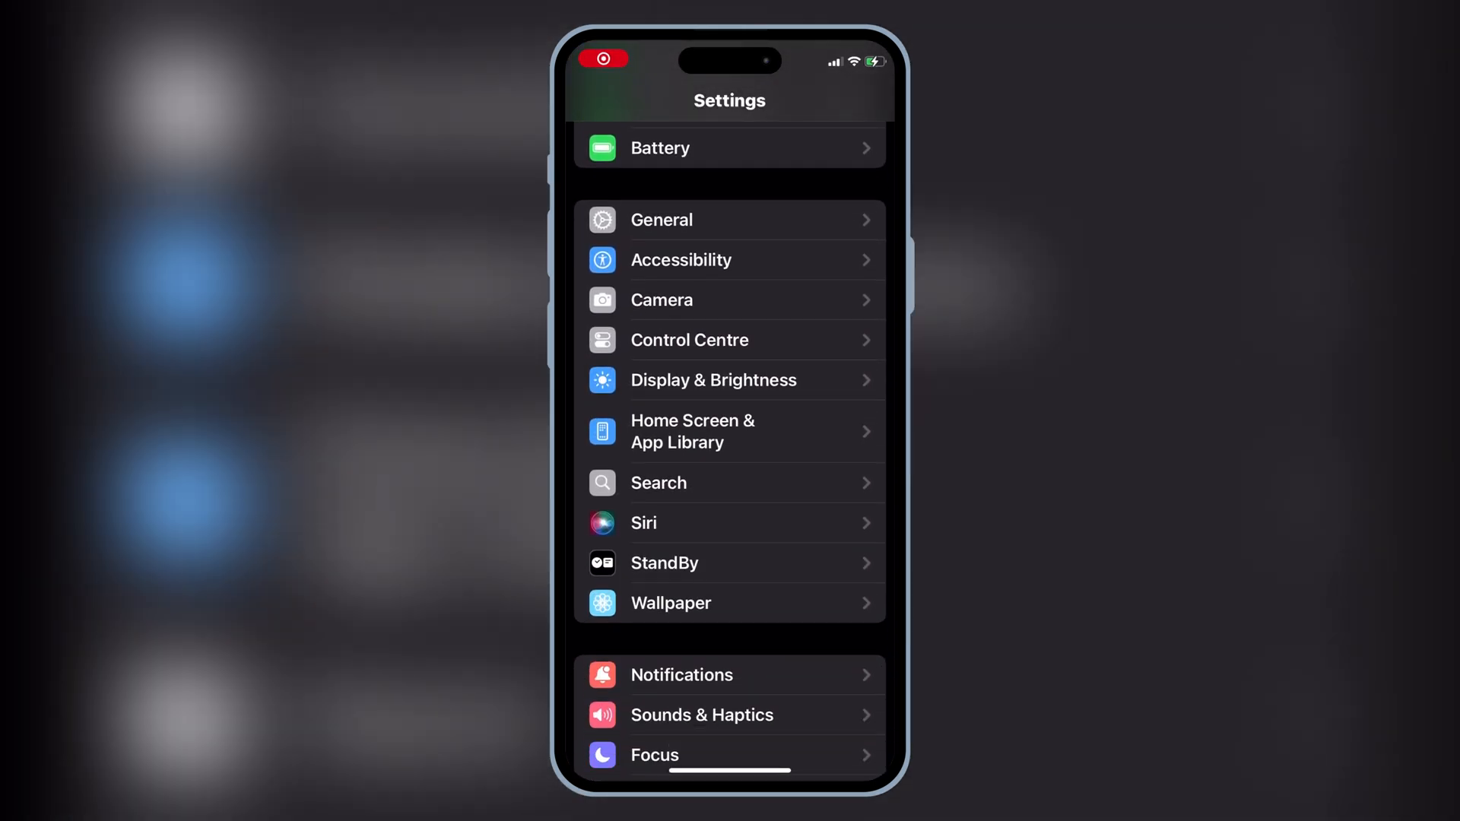
{"action": "scroll", "scroll_direction": "down", "scroll_amount": 3}
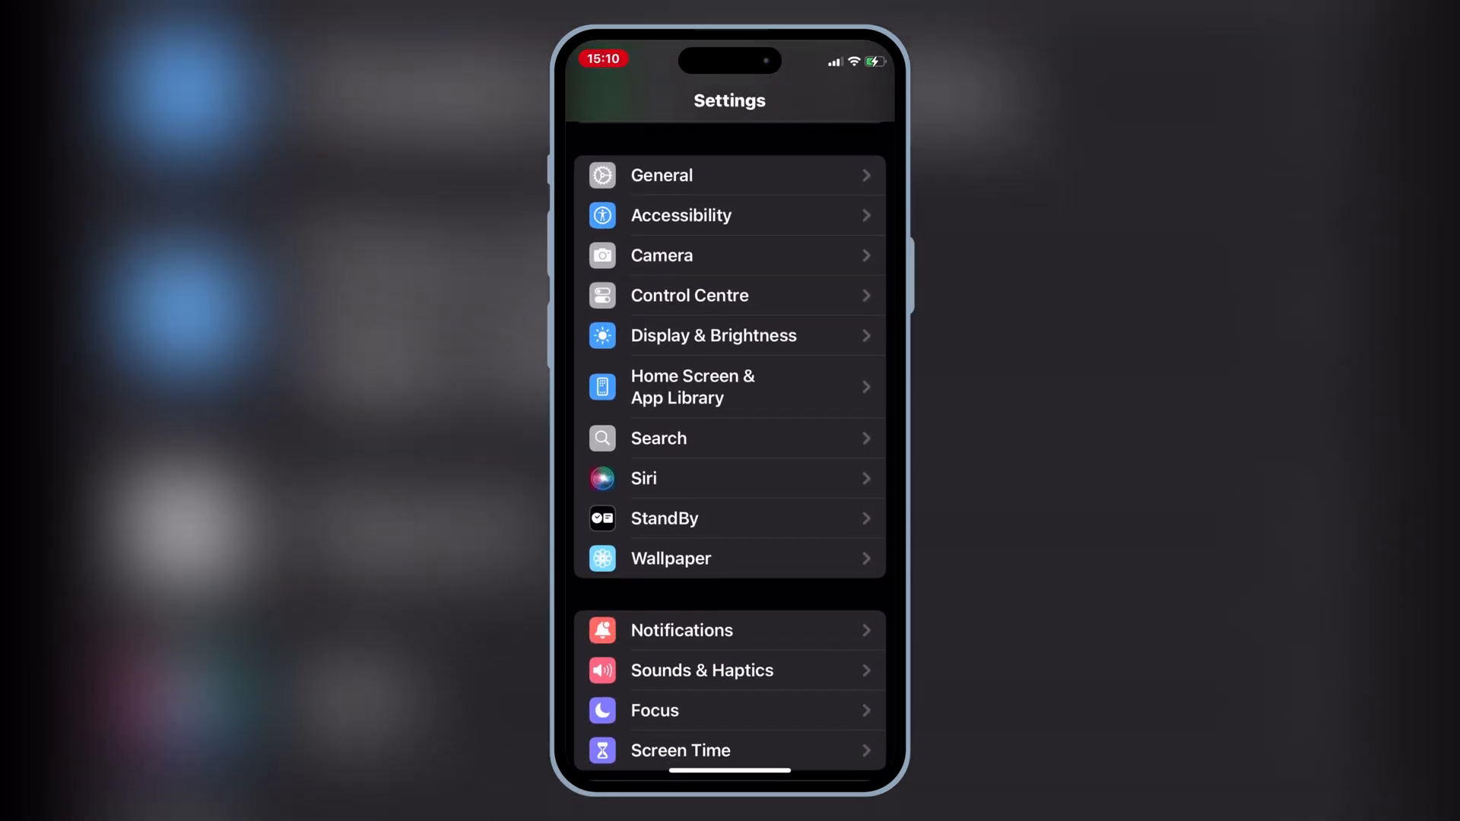
{"action": "left_click", "coordinate": [642, 477]}
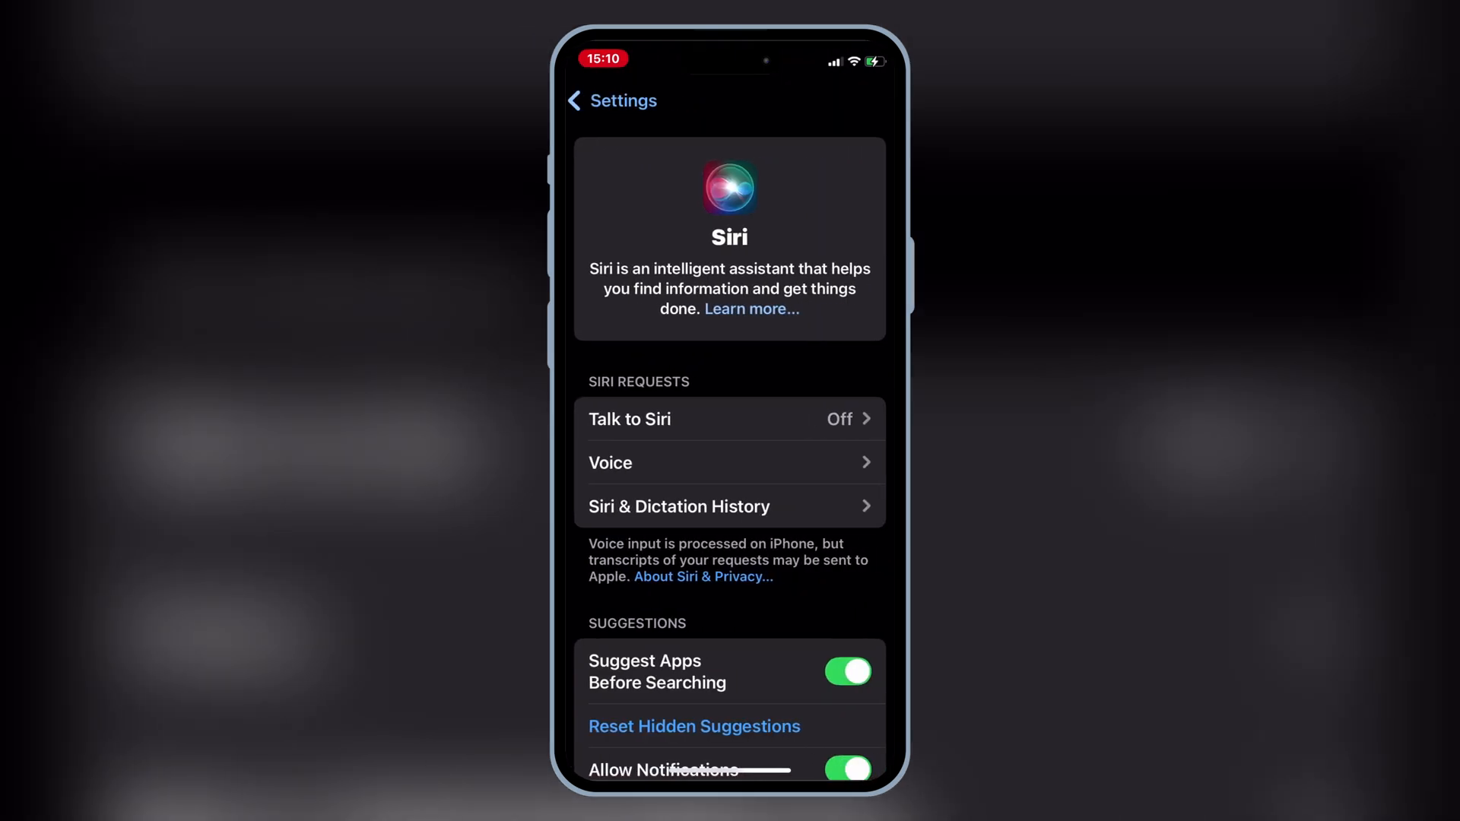
{"action": "left_click", "coordinate": [596, 100]}
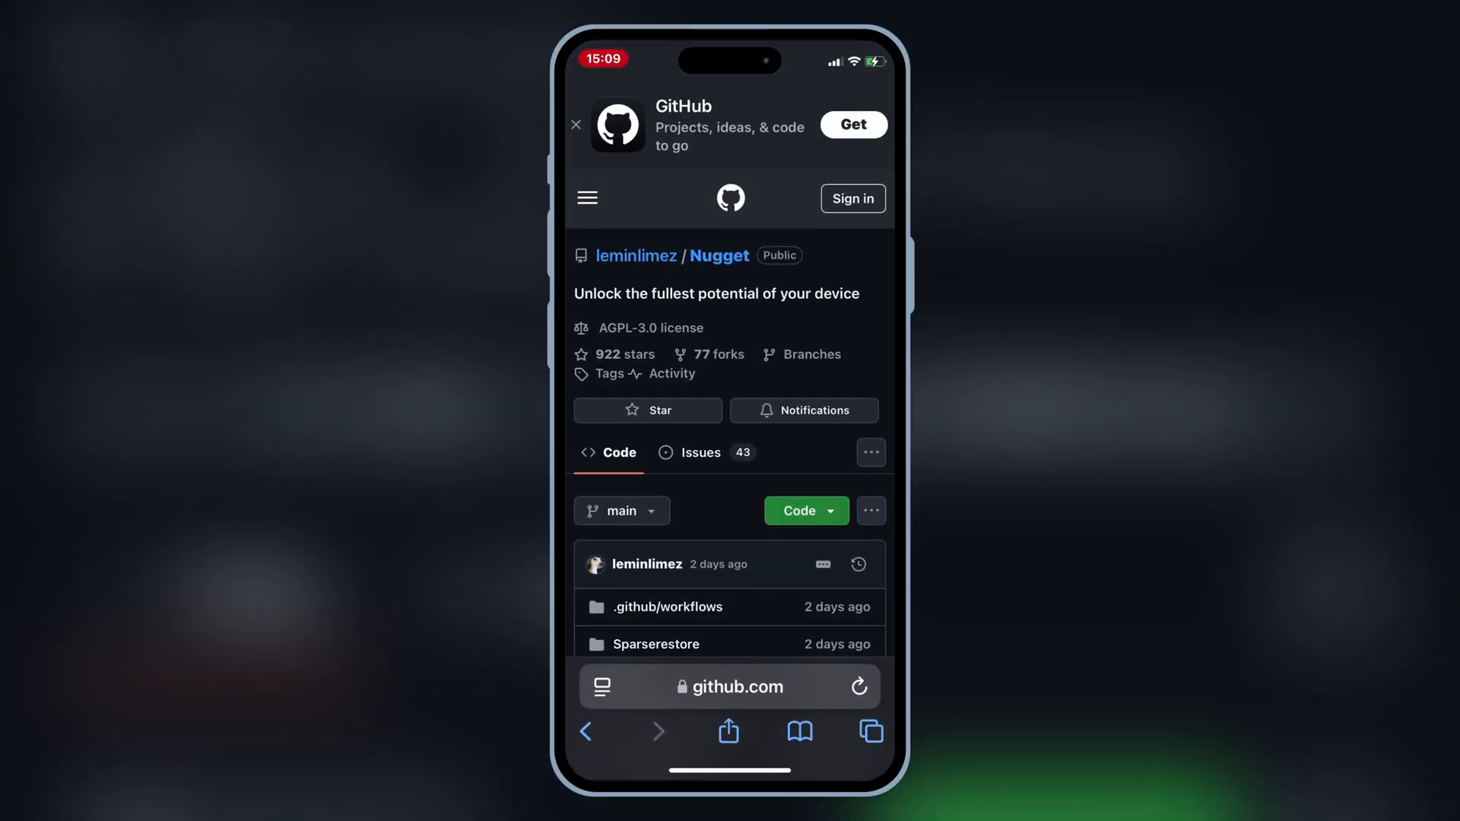
- Read the README's Getting the File section and get the Save MobileGestalt shortcut
{"action": "scroll", "scroll_direction": "down", "scroll_amount": 3}
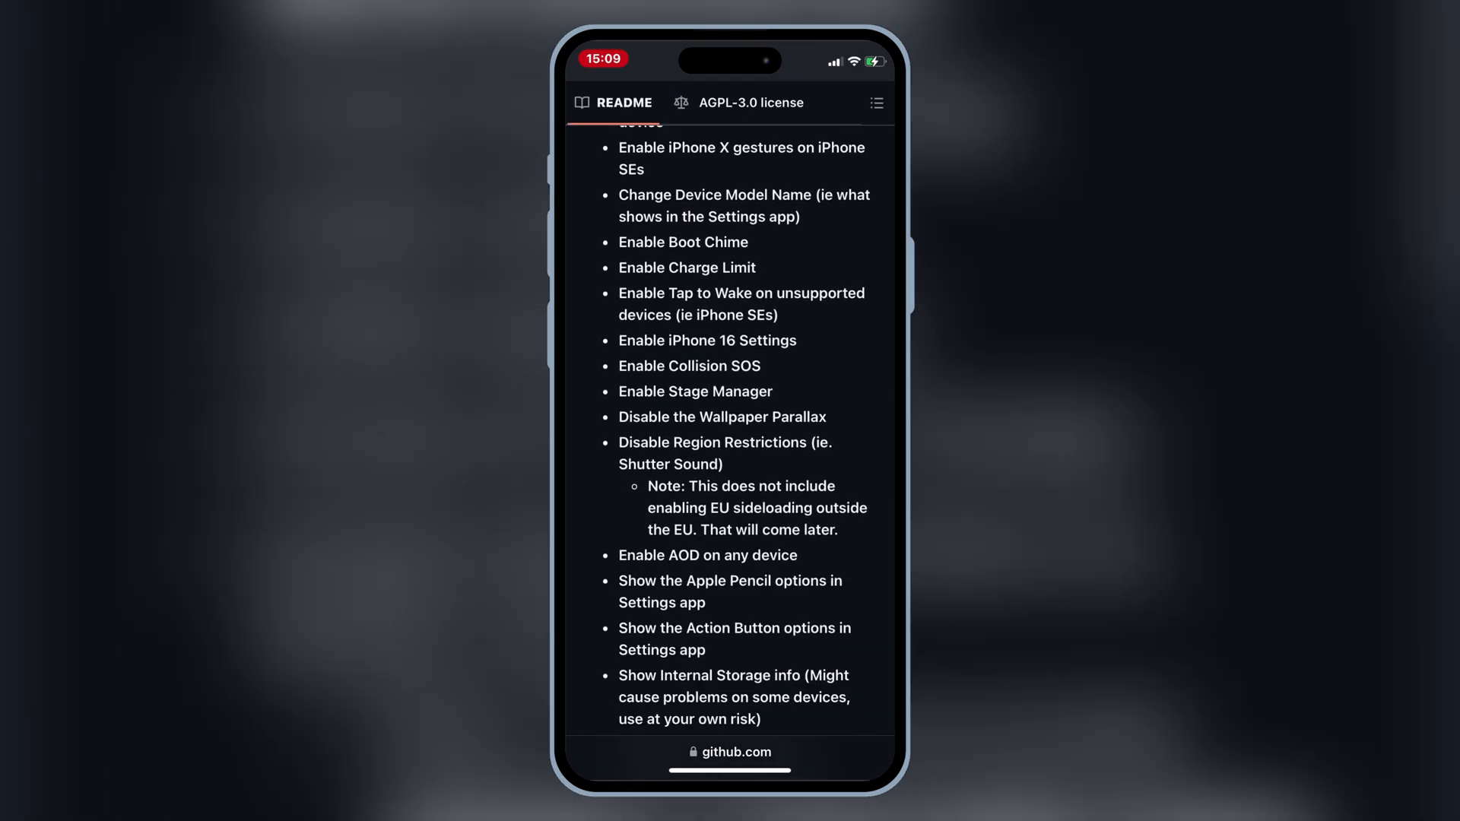
{"action": "scroll", "scroll_direction": "down", "scroll_amount": 3}
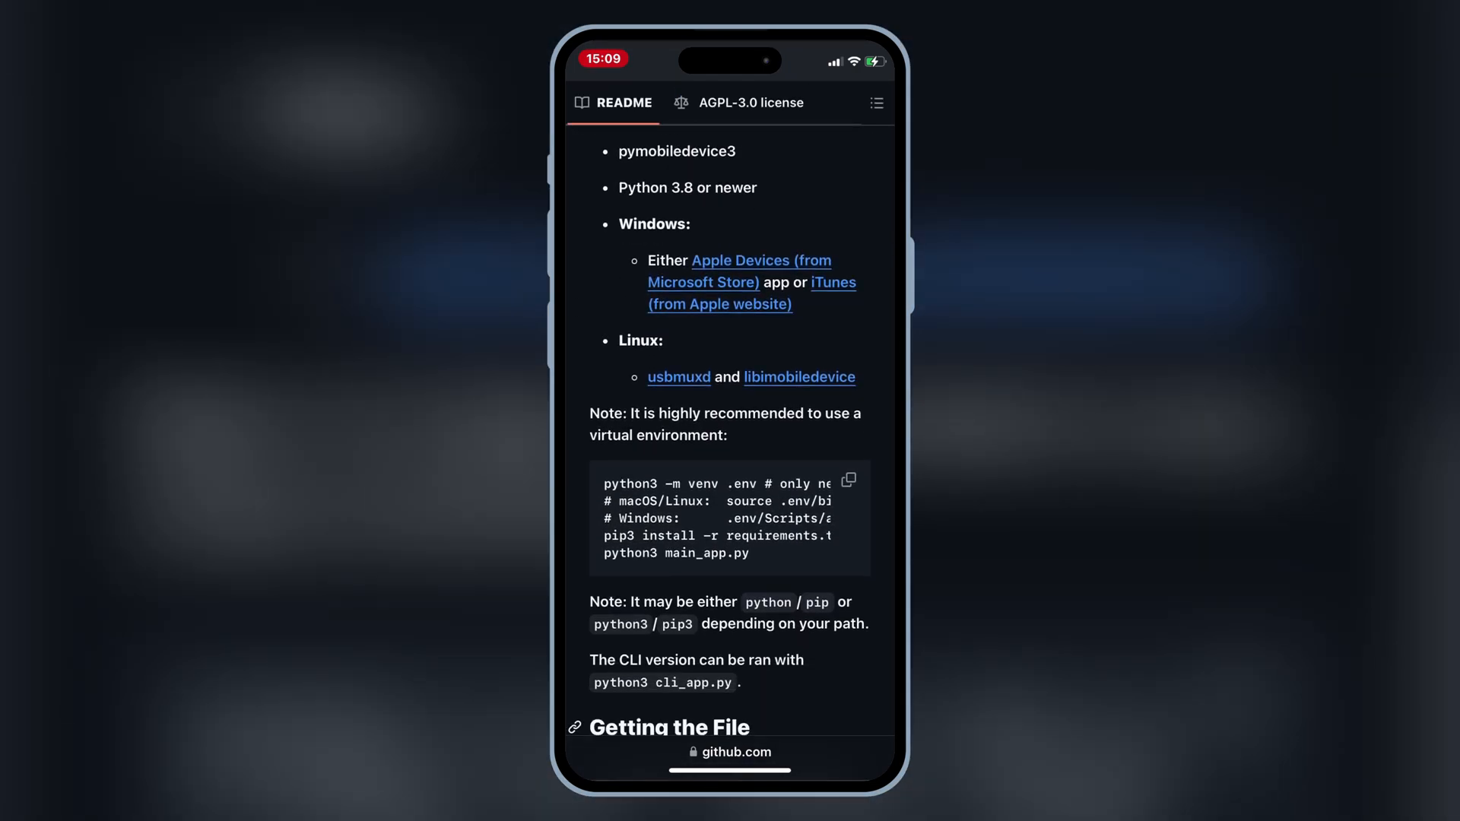
{"action": "scroll", "scroll_direction": "down", "scroll_amount": 3}
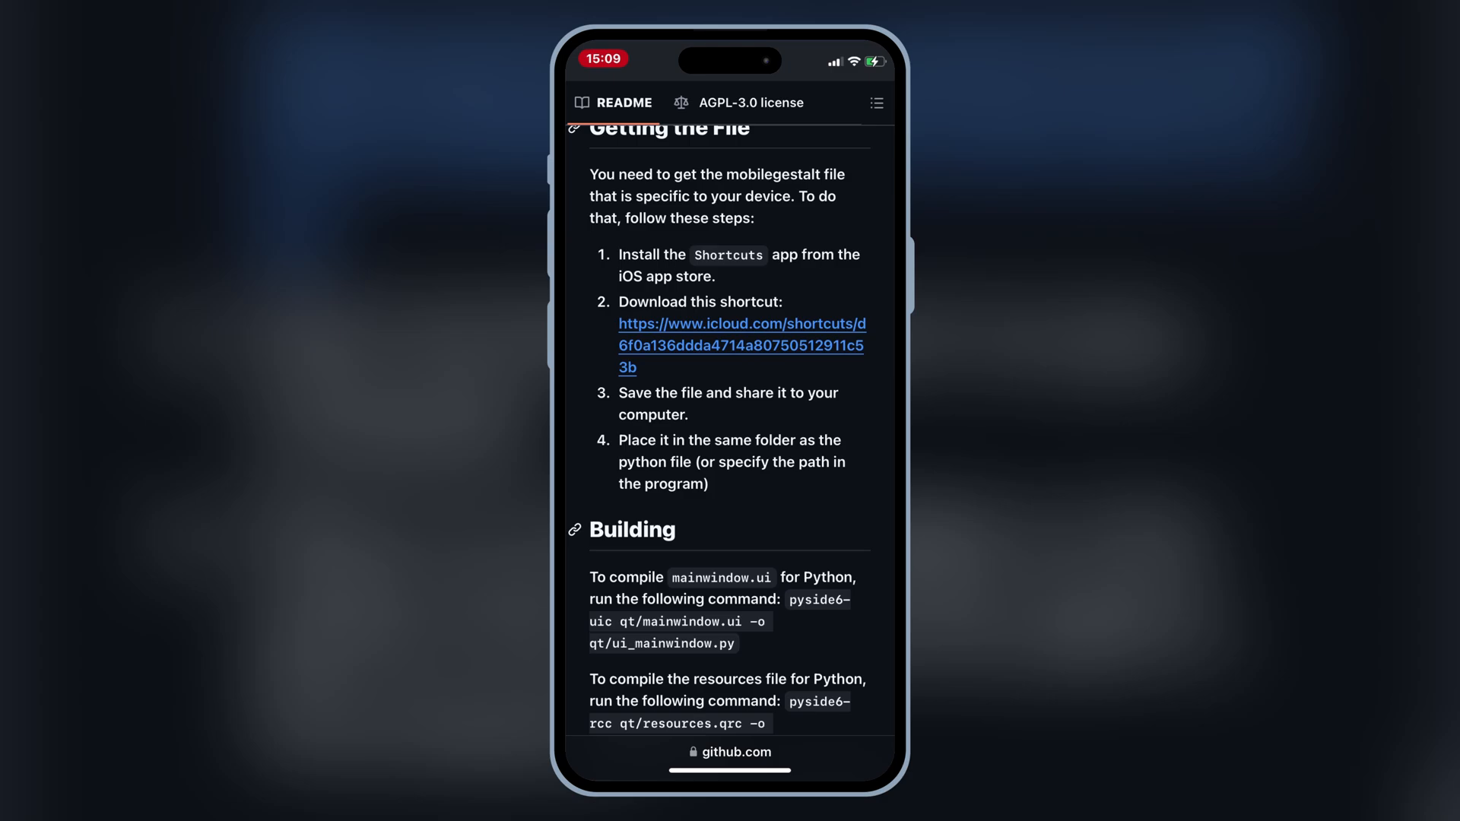
{"action": "scroll", "scroll_direction": "up", "scroll_amount": 3}
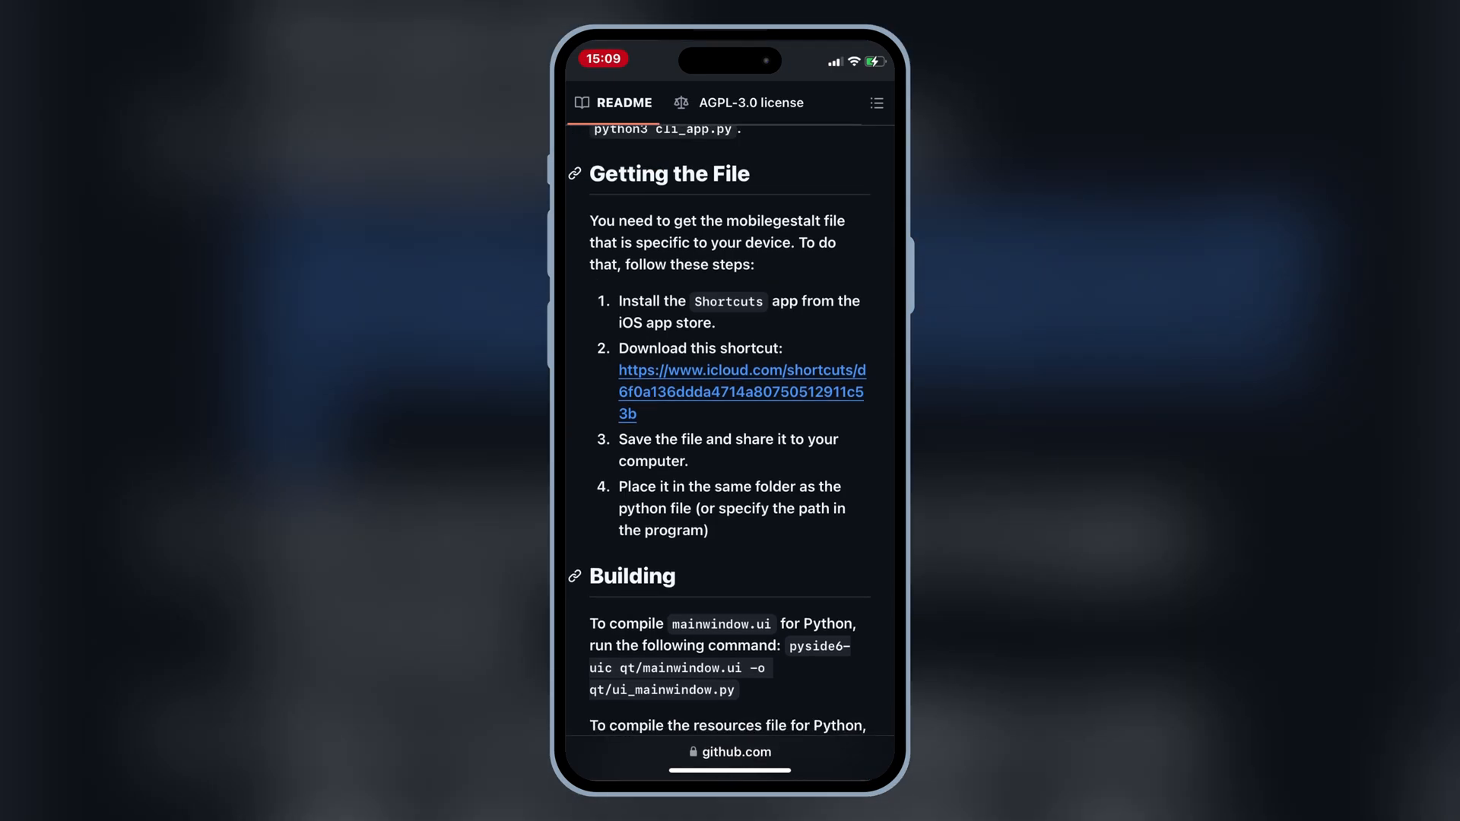
{"action": "left_click", "coordinate": [739, 391]}
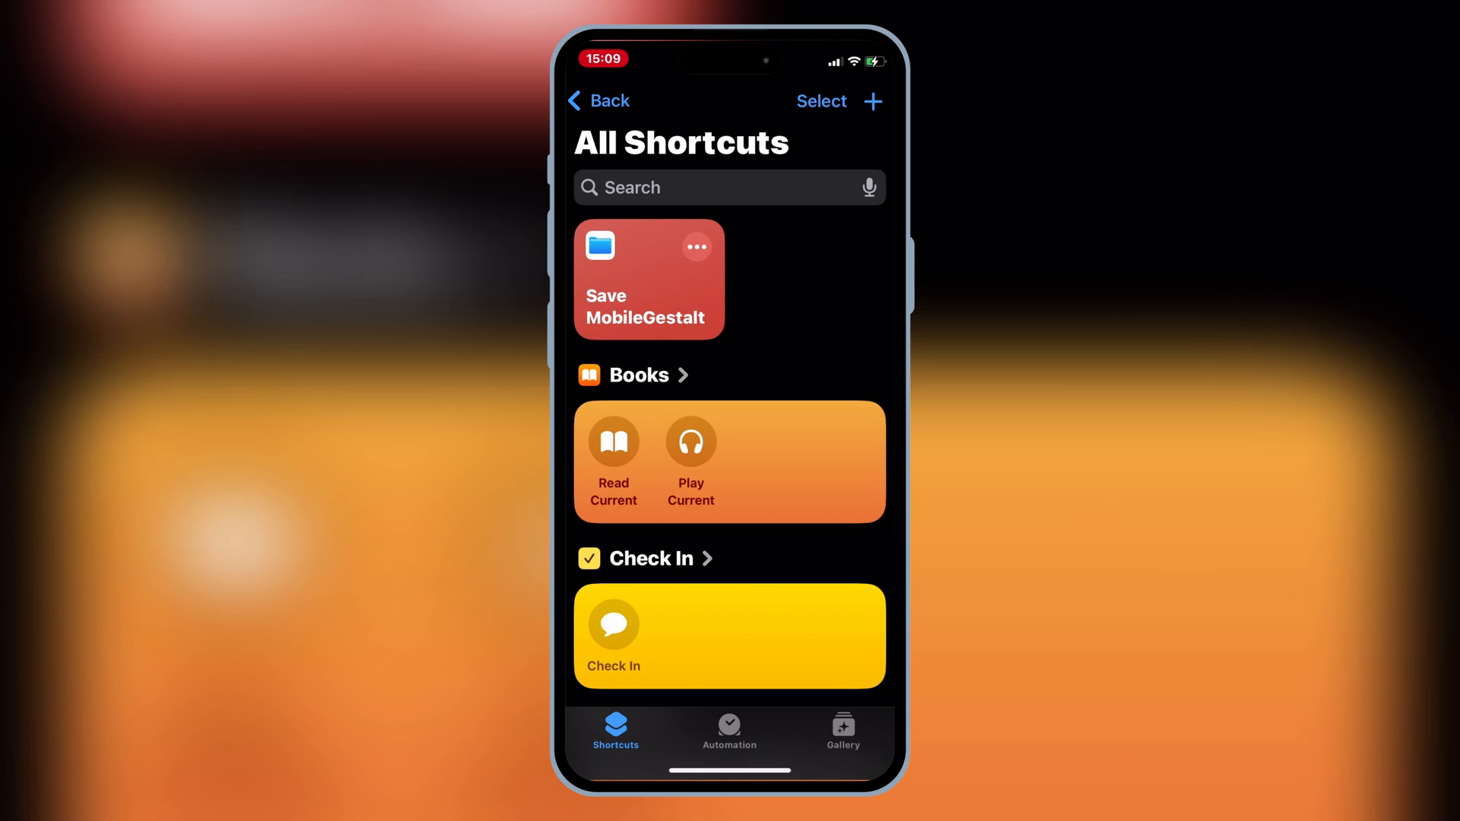
- Run Save MobileGestalt and allow it to connect to private
{"action": "left_click", "coordinate": [648, 279]}
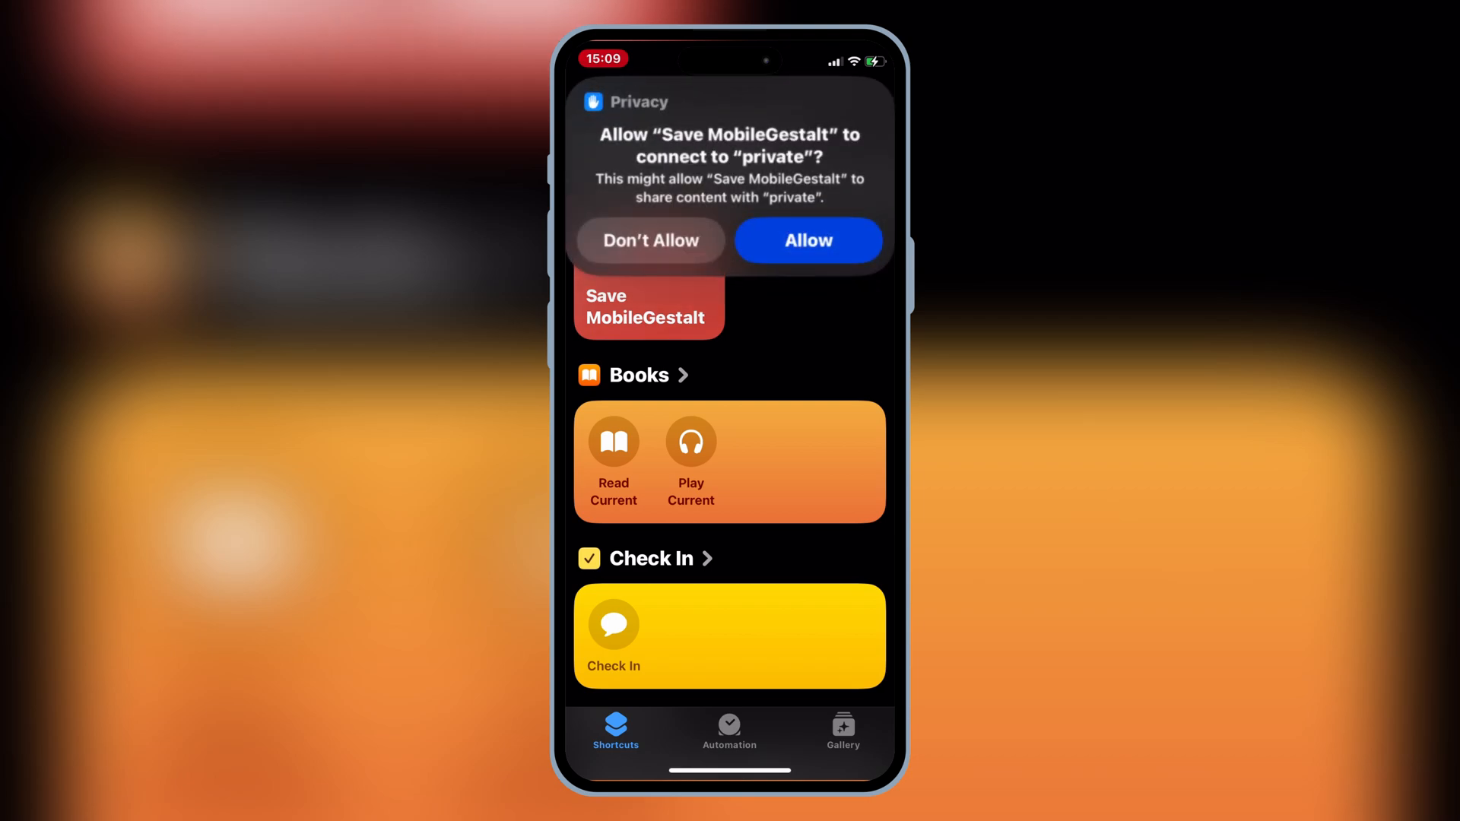
{"action": "left_click", "coordinate": [806, 240]}
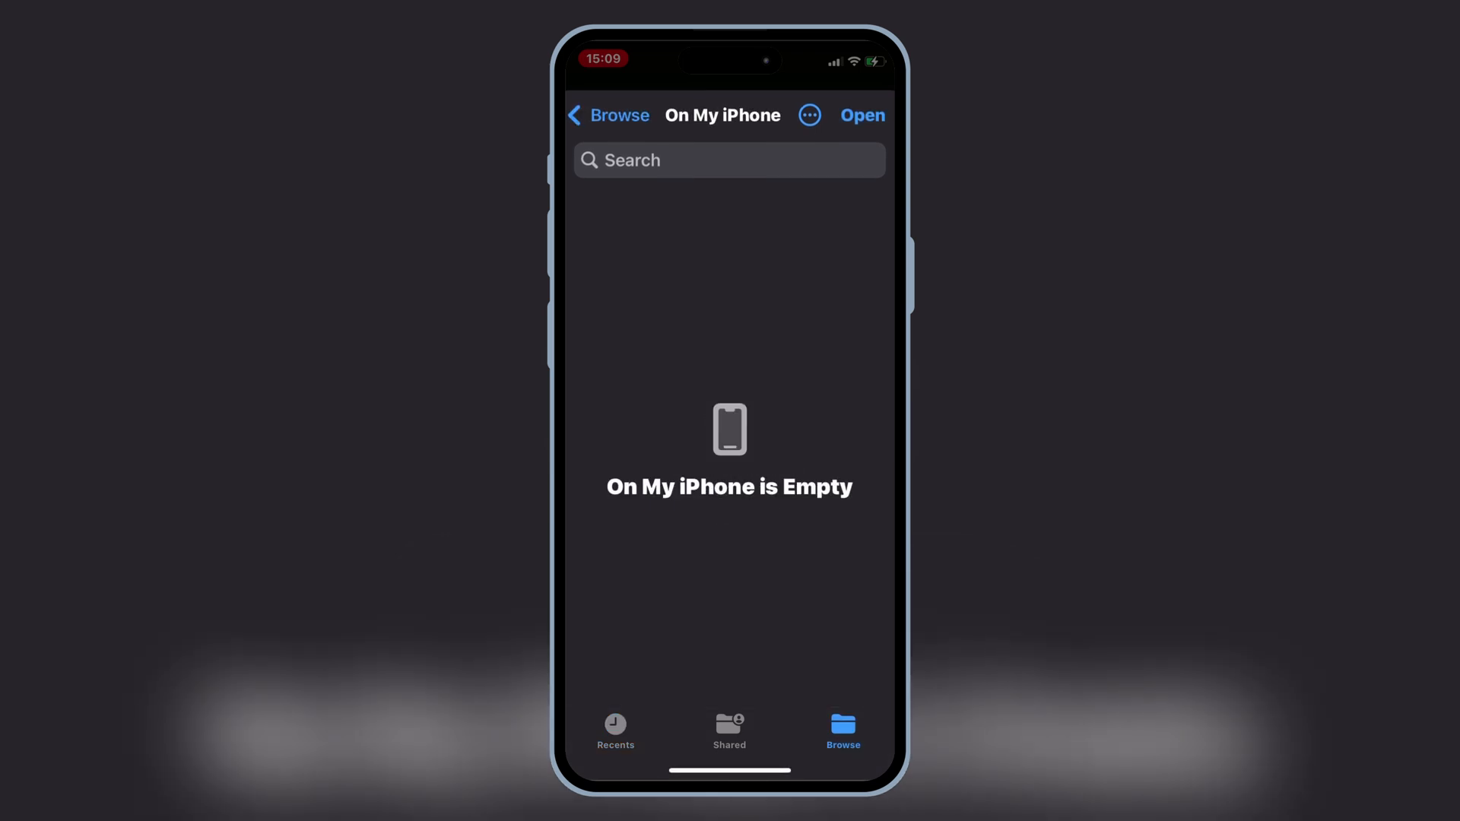
- Save com.apple.MobileGestalt to On My iPhone and share it from Files
{"action": "left_click", "coordinate": [607, 114]}
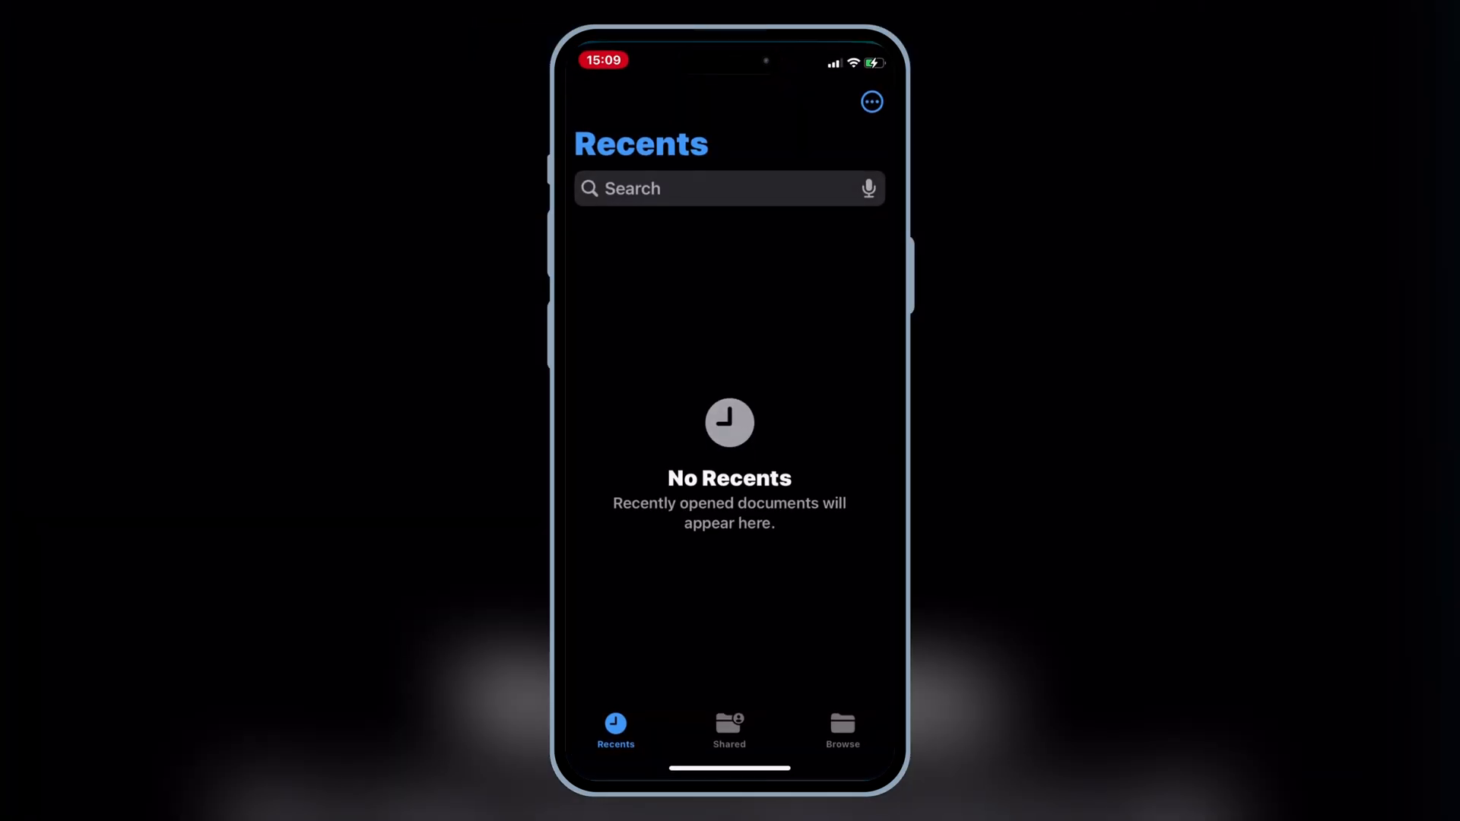
{"action": "left_click", "coordinate": [842, 731]}
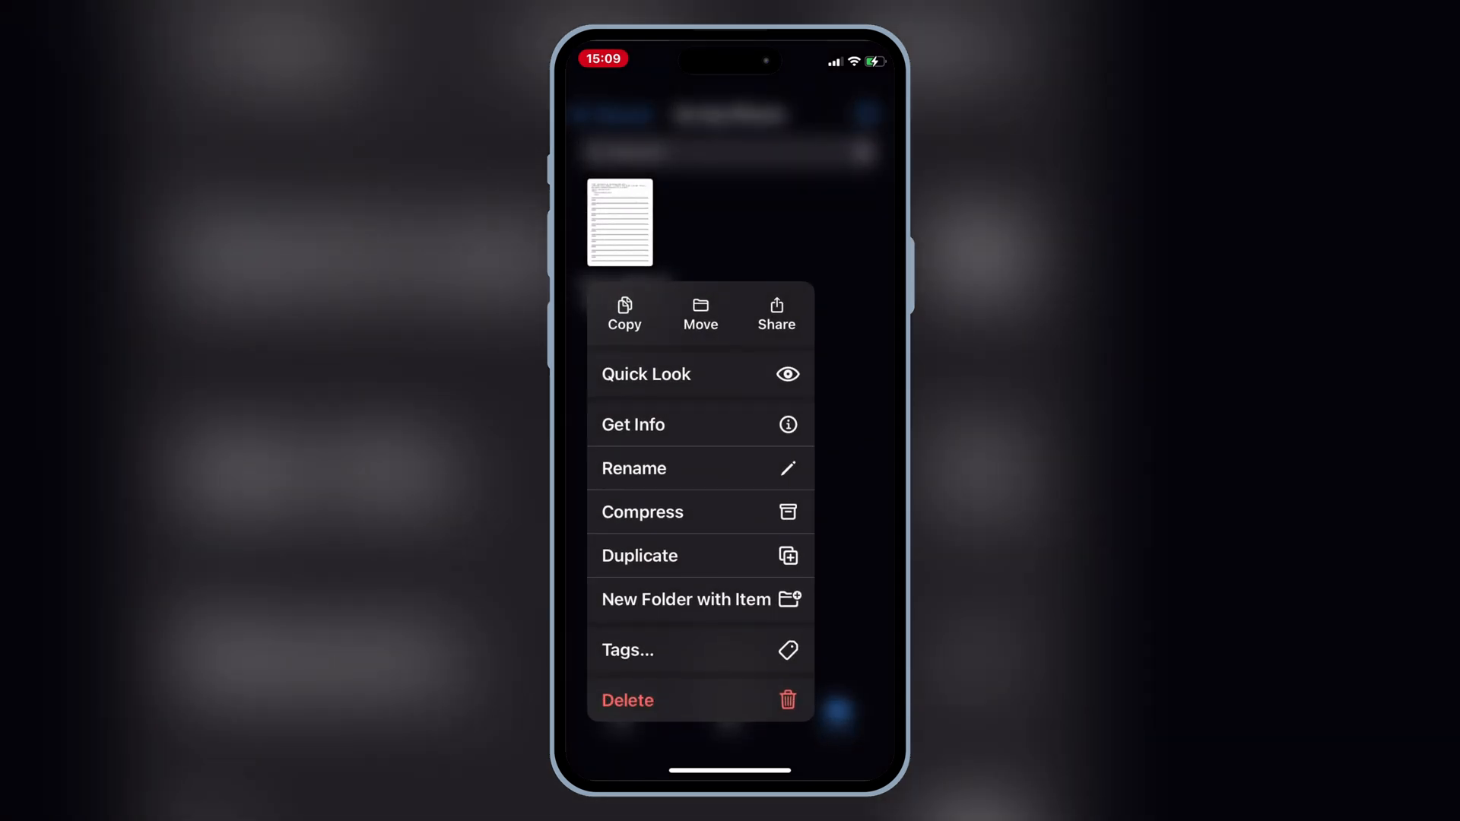
{"action": "left_click", "coordinate": [776, 314]}
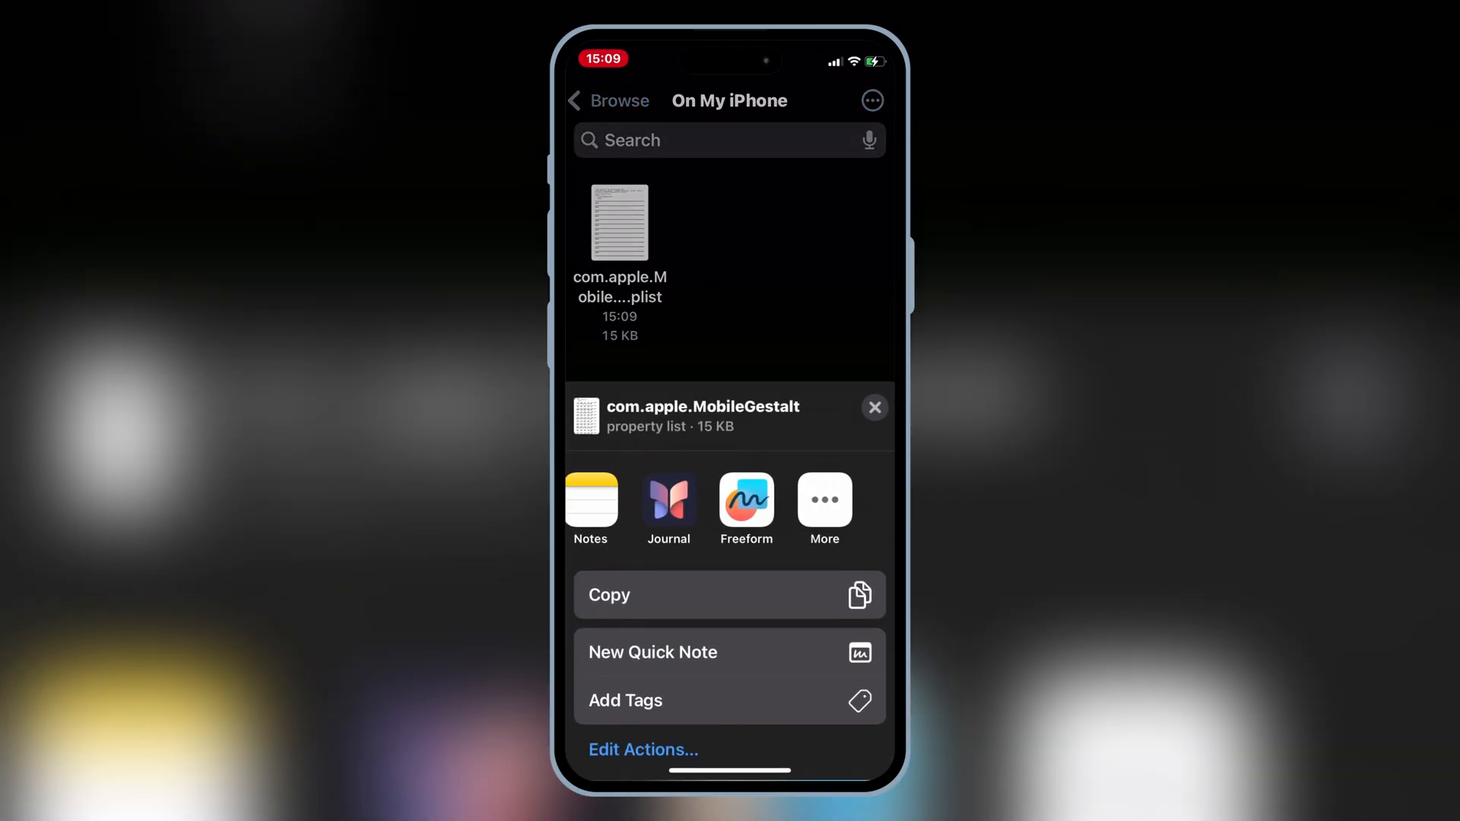
{"action": "scroll", "scroll_direction": "left", "scroll_amount": 3}
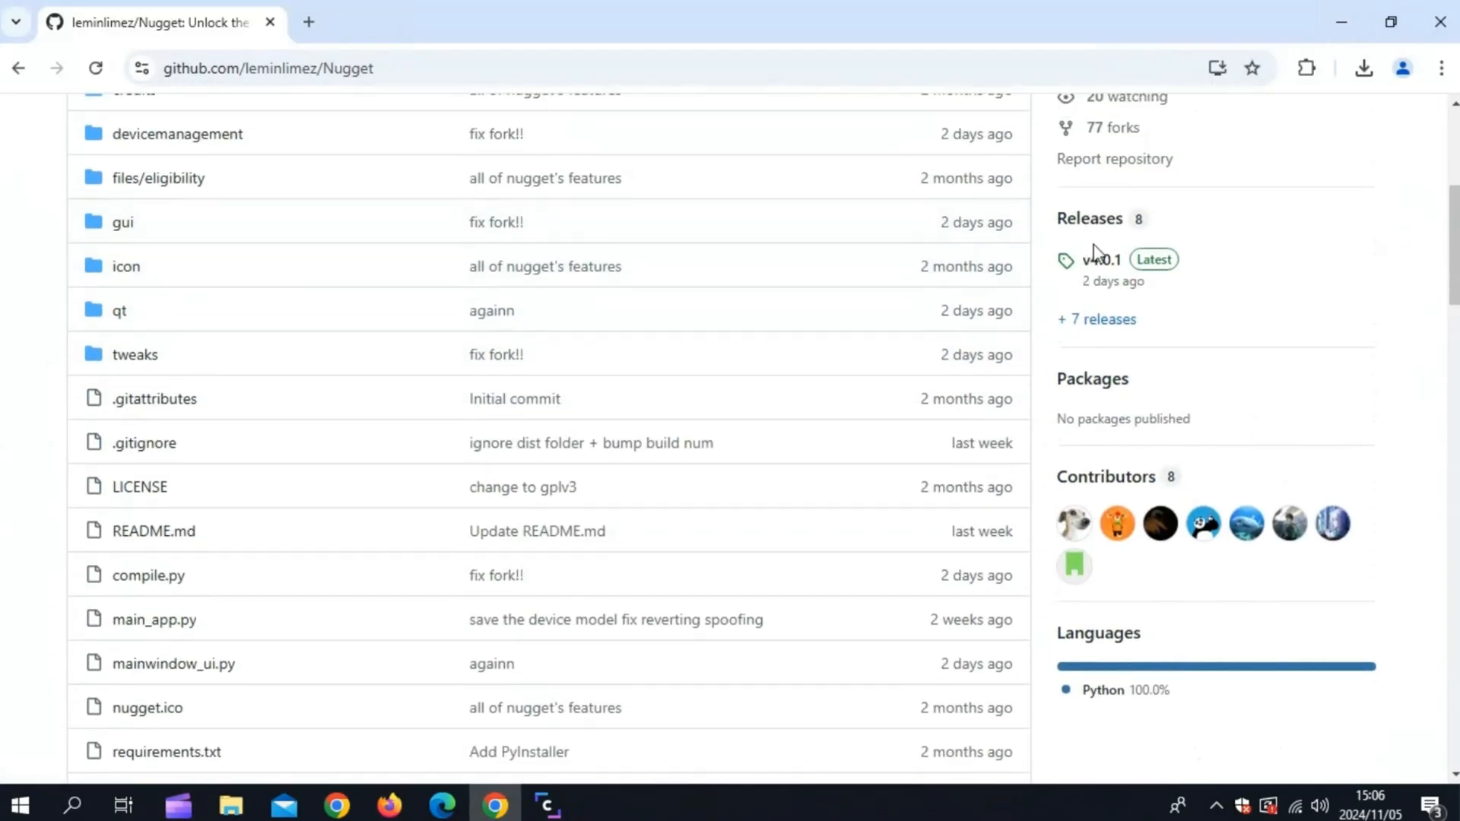
- Download Nugget_Windows.zip from the v4.0.1 release assets
{"action": "left_click", "coordinate": [1100, 259]}
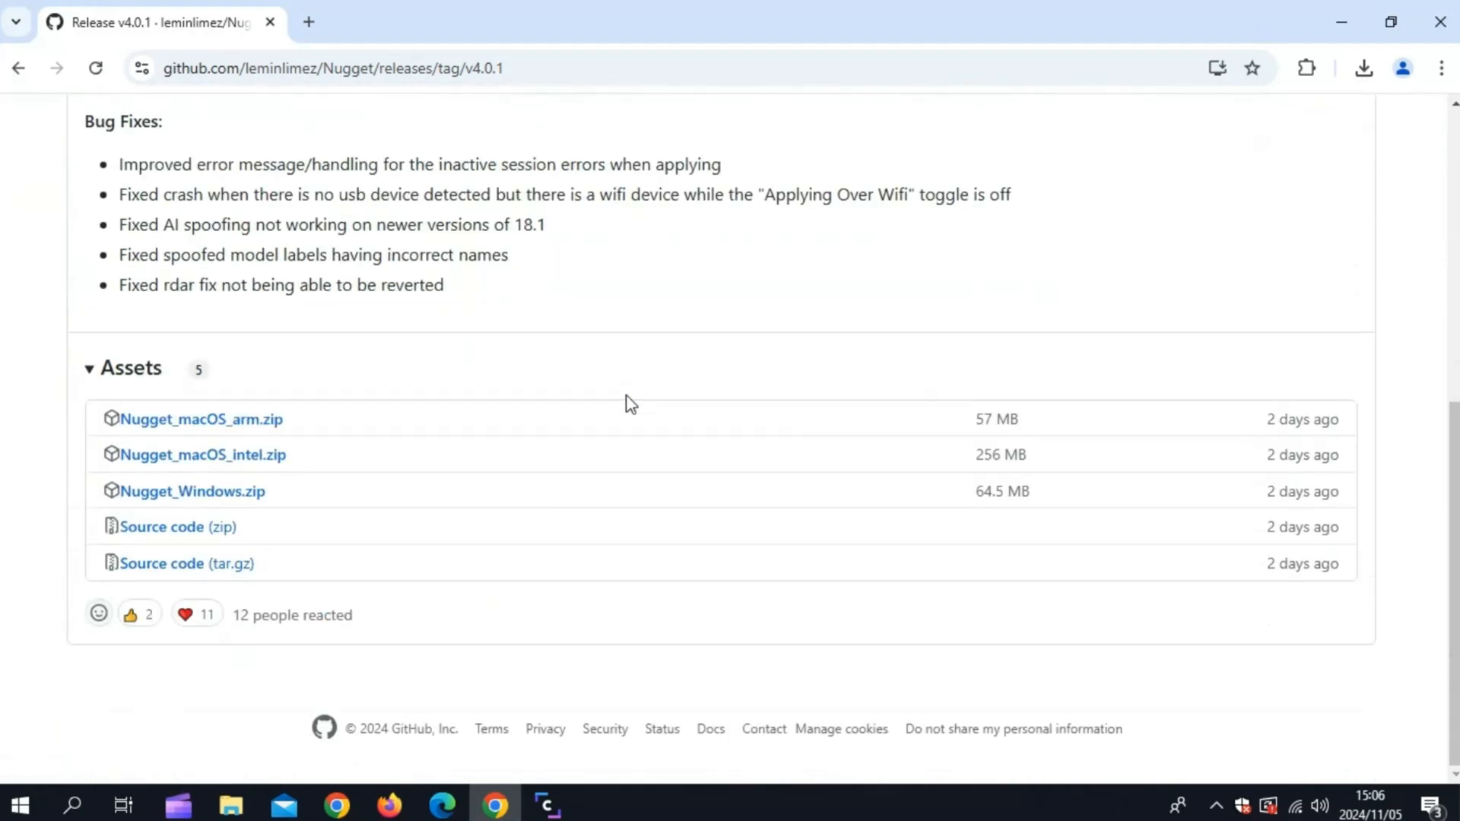
{"action": "mouse_move", "coordinate": [191, 492]}
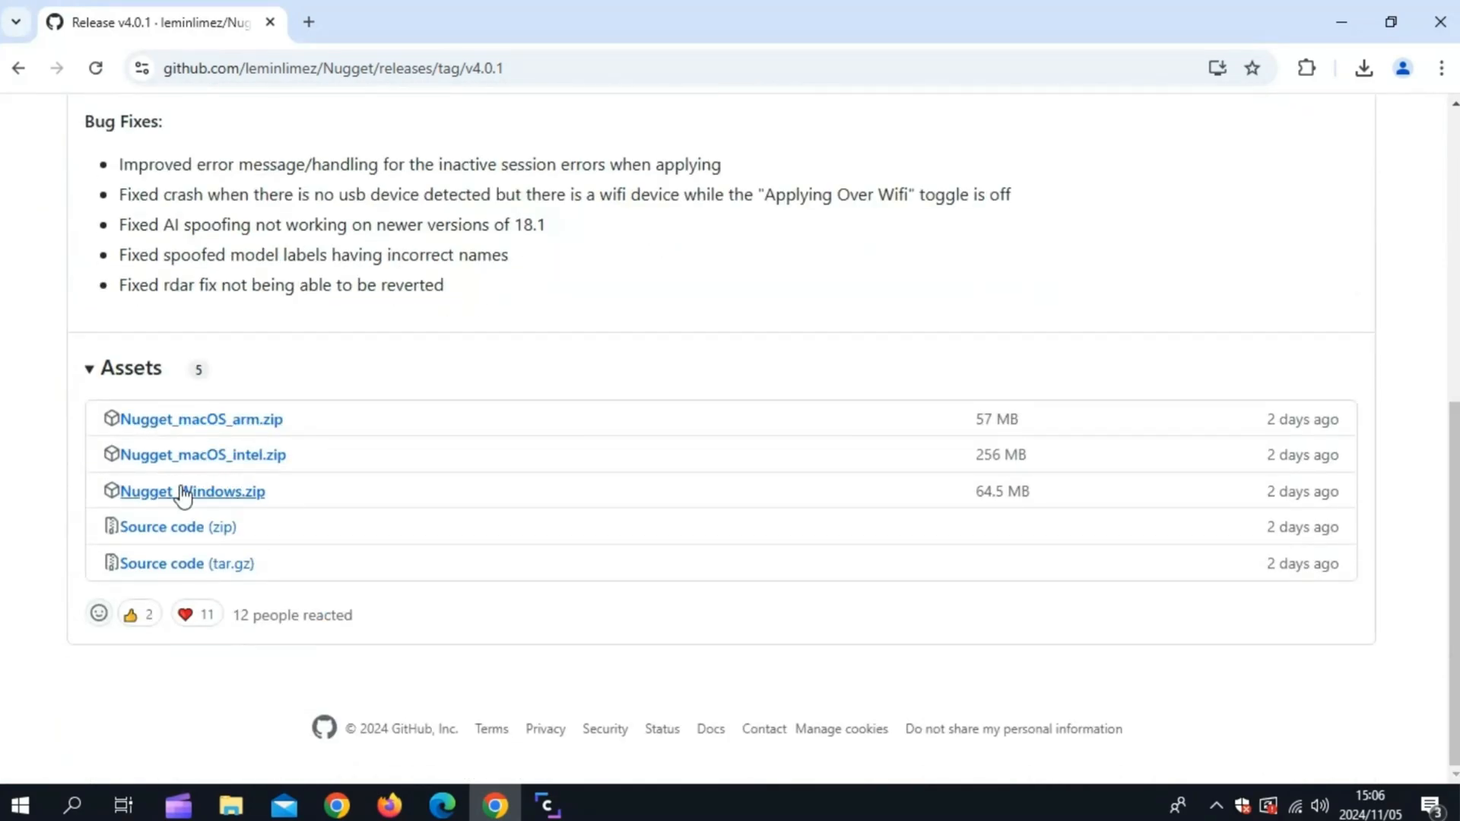
{"action": "mouse_move", "coordinate": [216, 501]}
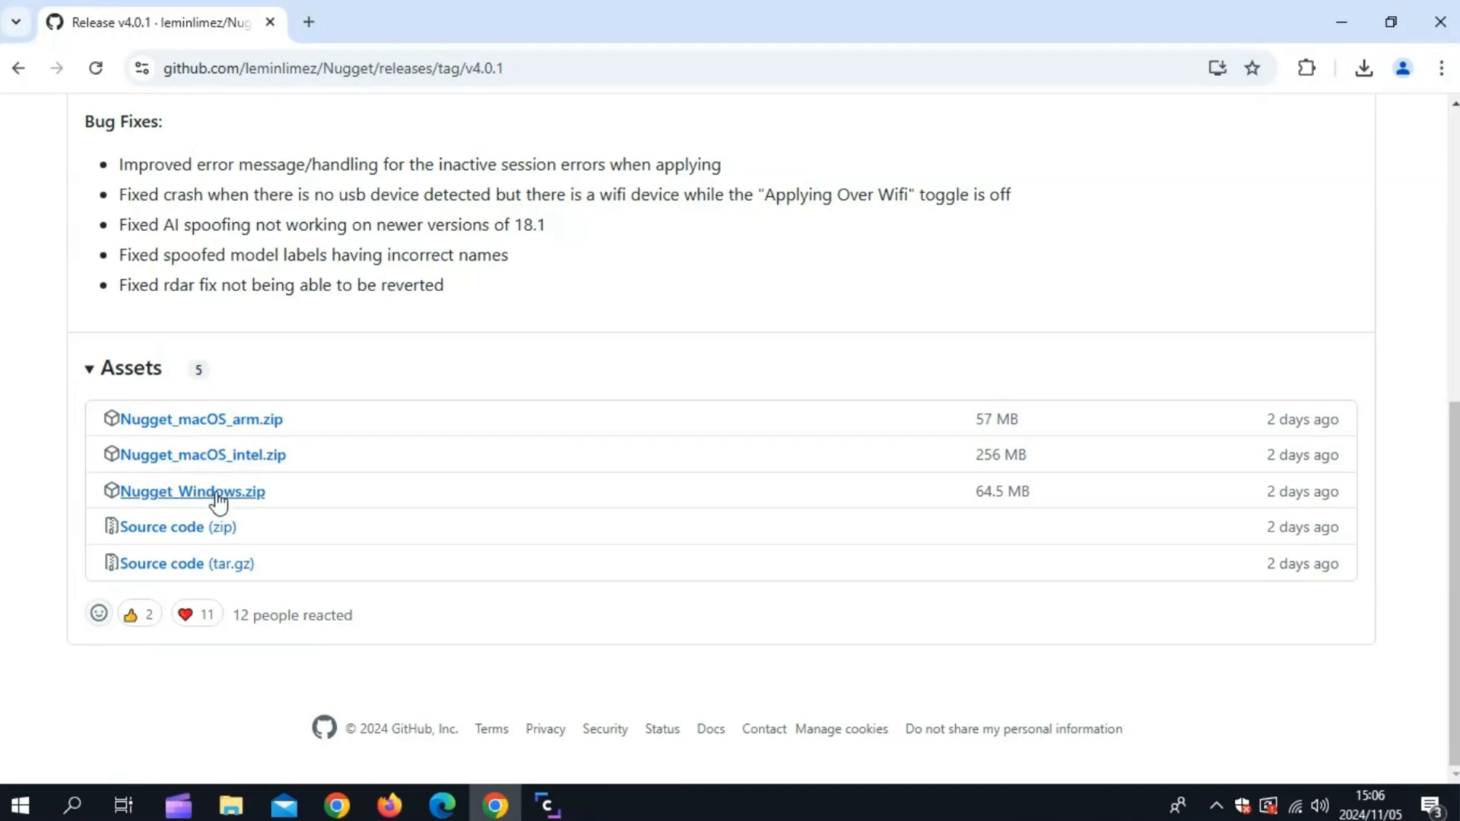
{"action": "left_click", "coordinate": [192, 490]}
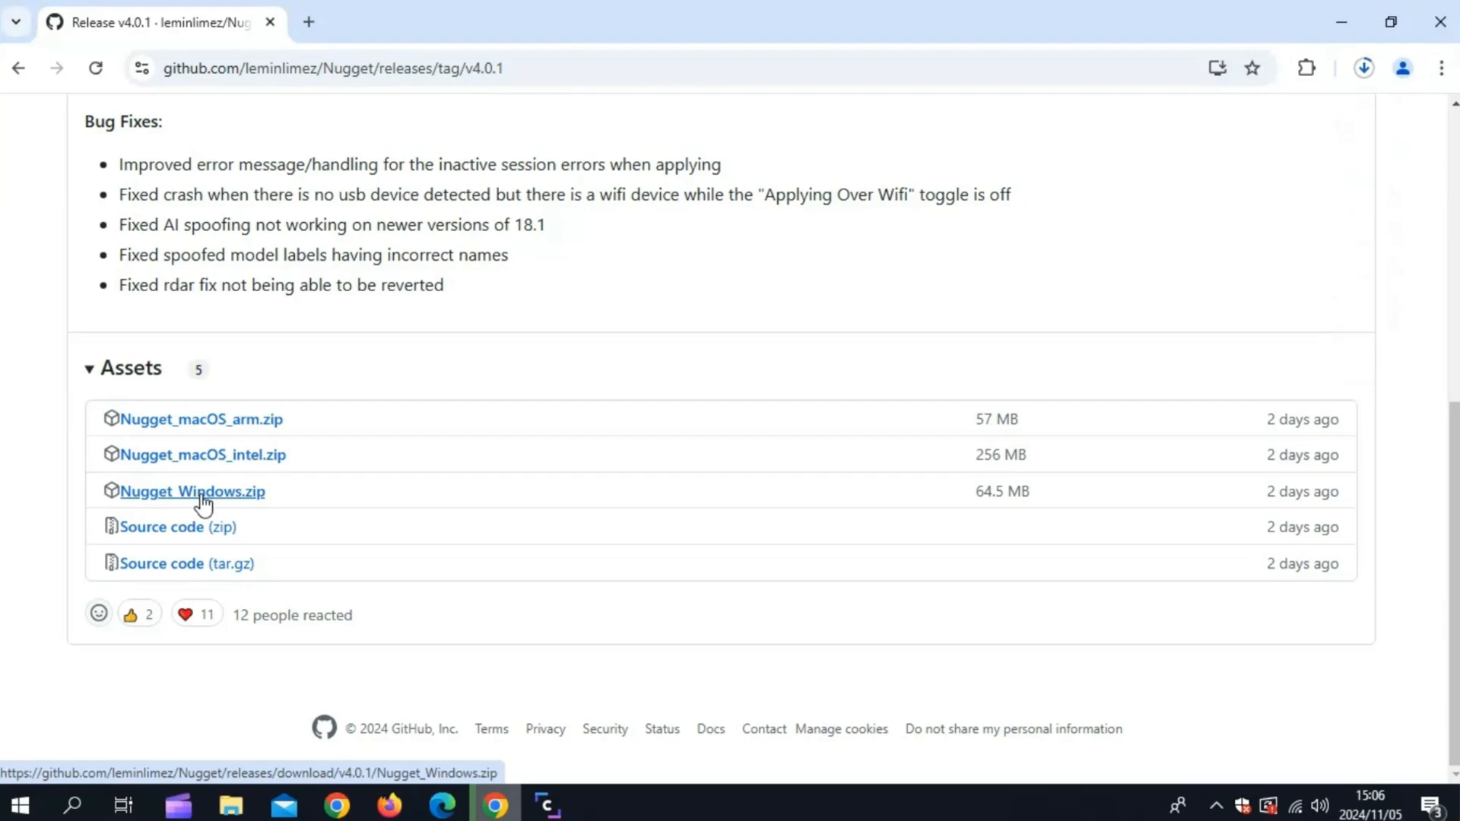
{"action": "mouse_move", "coordinate": [507, 528]}
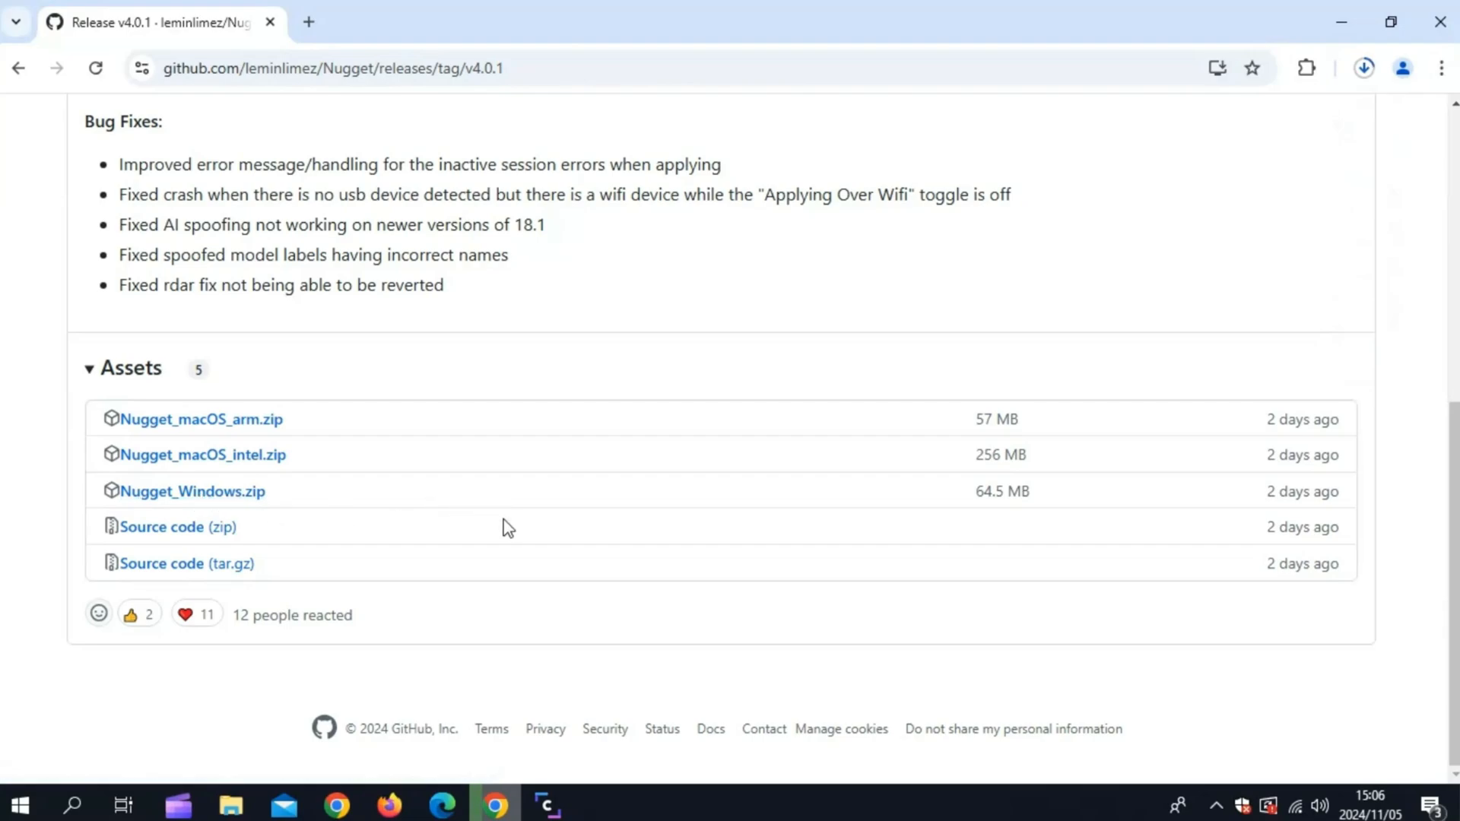
{"action": "mouse_move", "coordinate": [549, 511]}
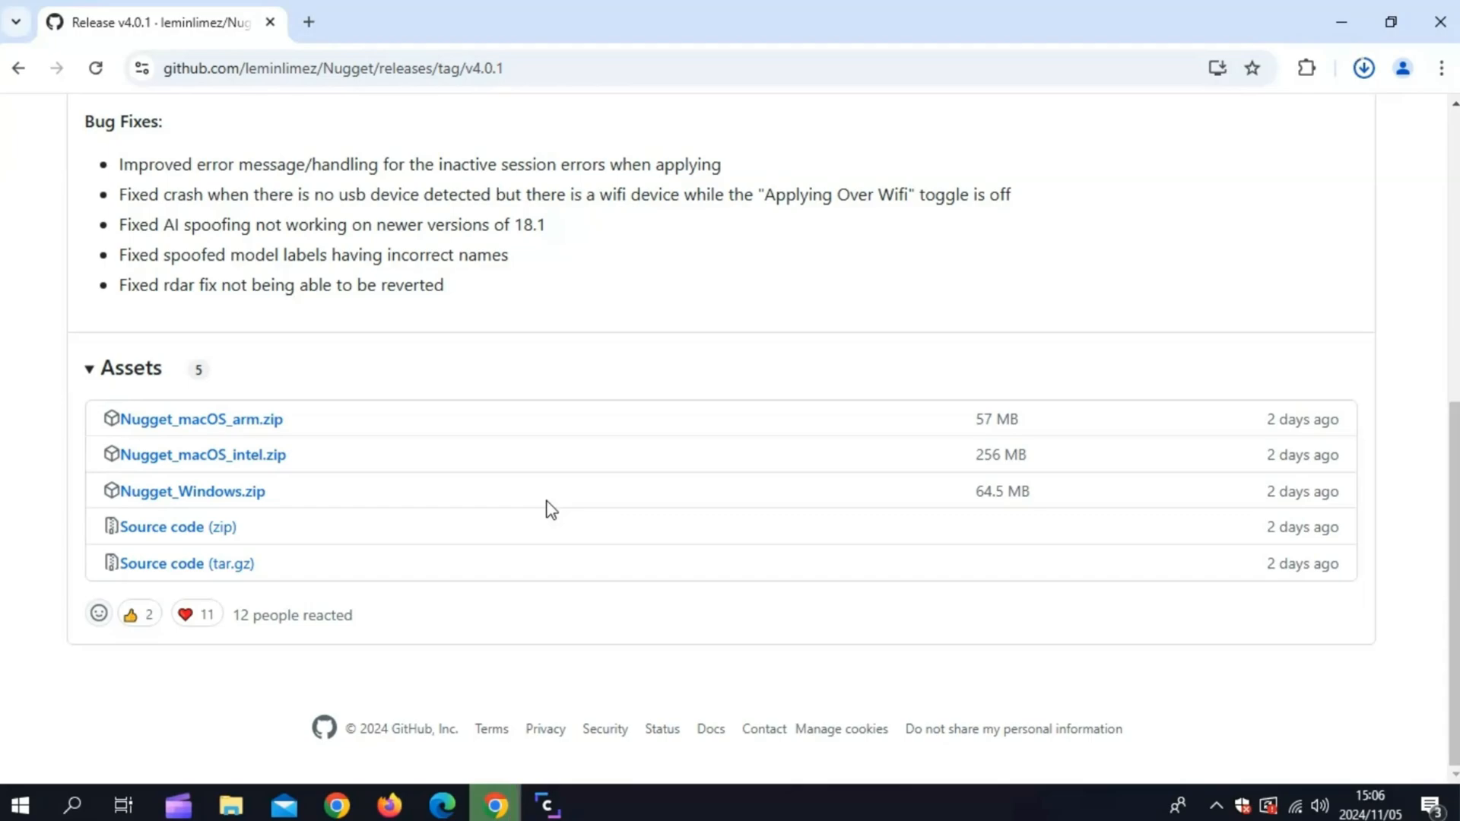
{"action": "left_click", "coordinate": [191, 490]}
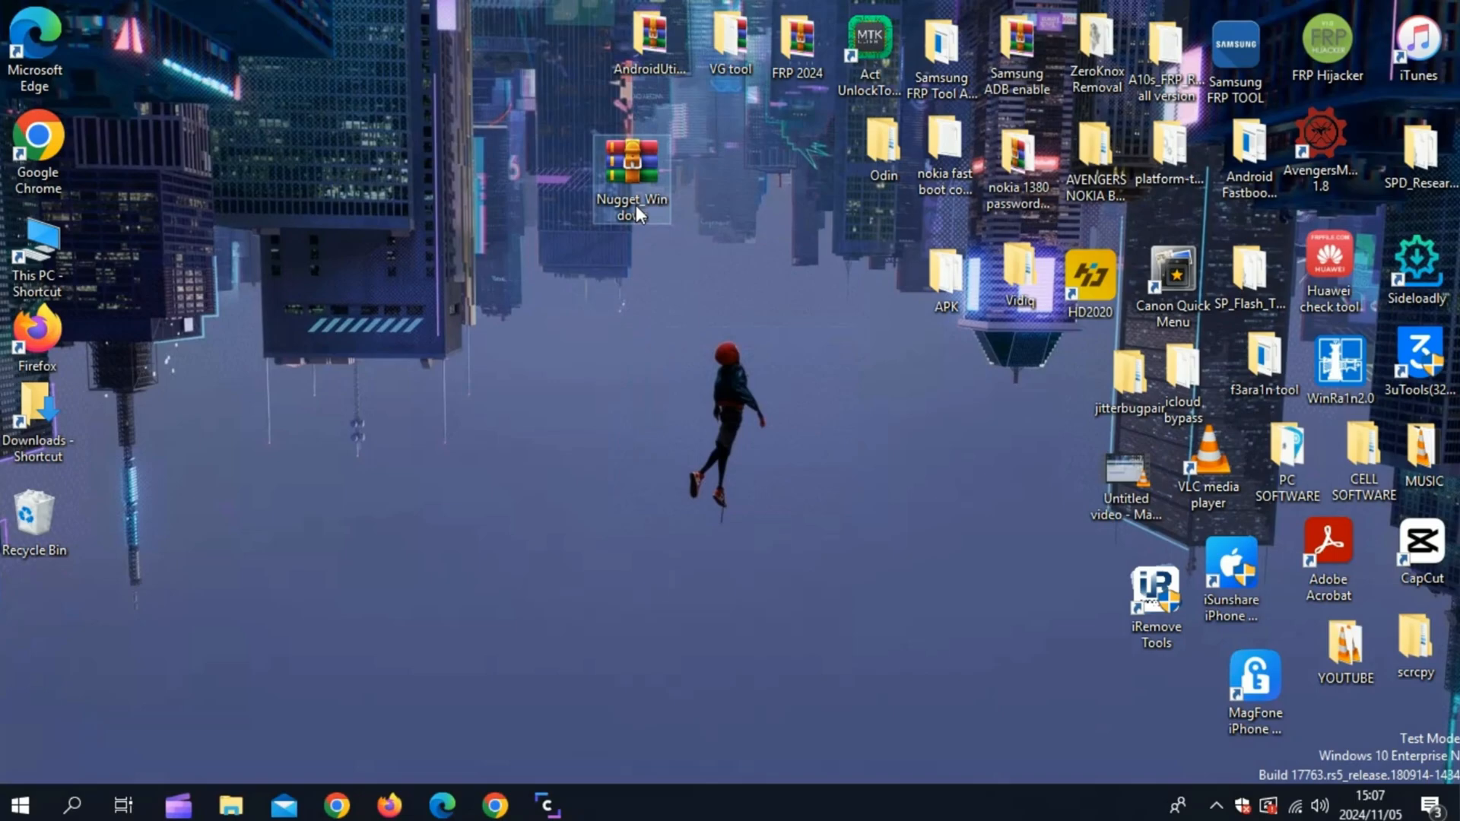
- Extract Nugget_Windows.zip with WinRAR into Desktop\Nugget_Windows
{"action": "right_click", "coordinate": [632, 173]}
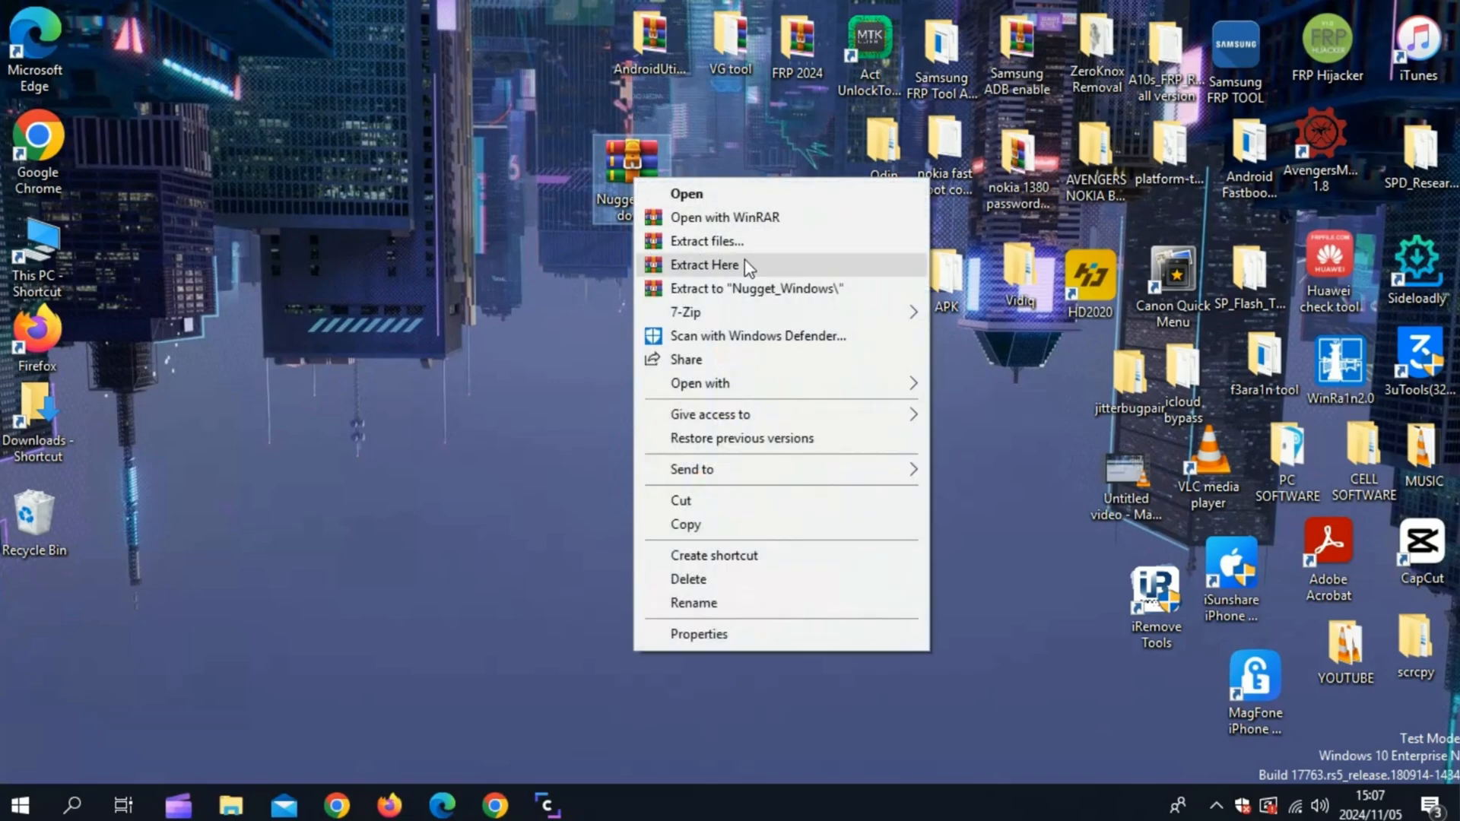
{"action": "left_click", "coordinate": [706, 241]}
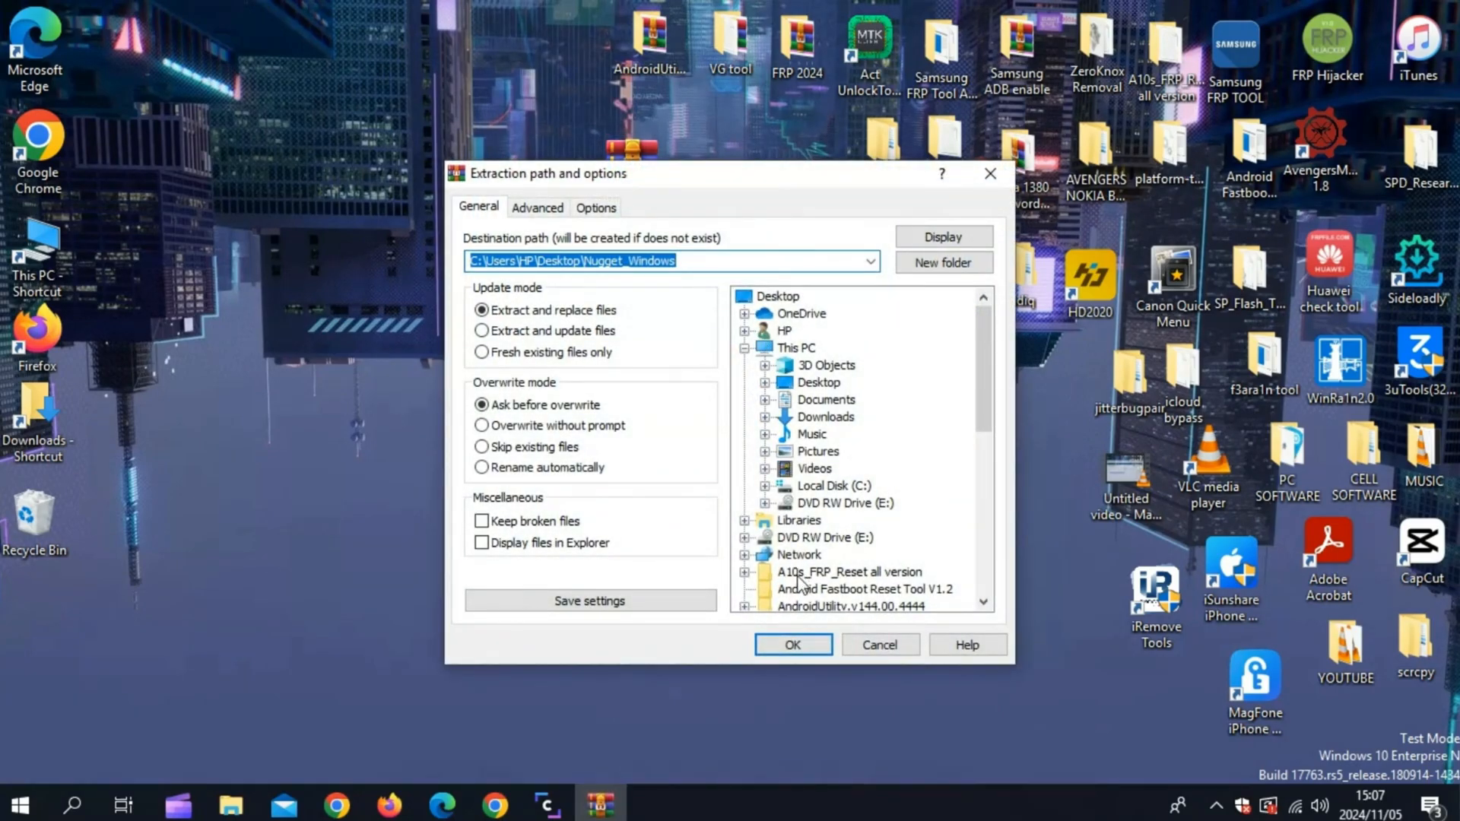
{"action": "left_click", "coordinate": [792, 644]}
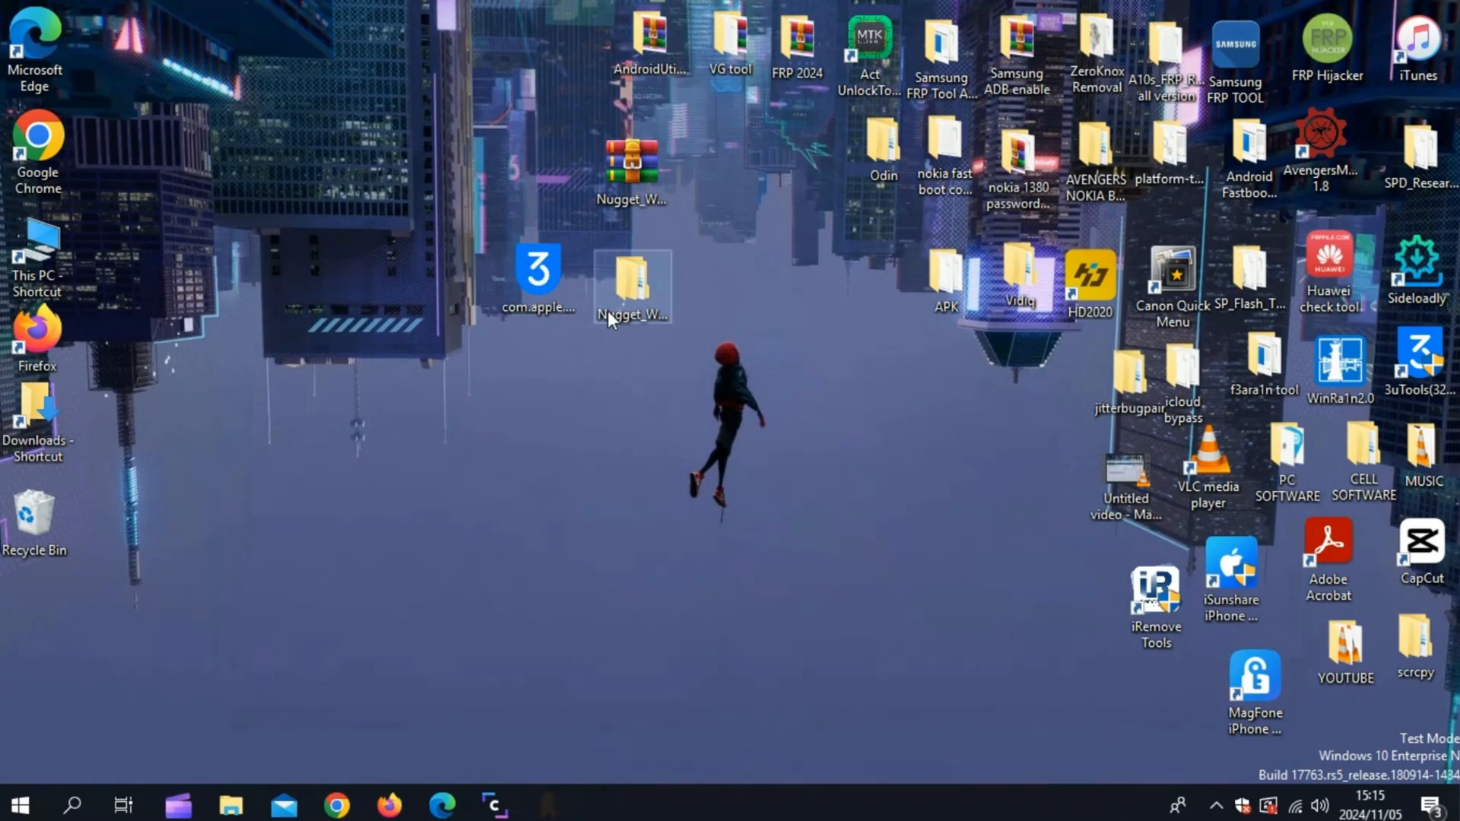
- Launch the Nugget app from Nugget_Windows\Nugget
{"action": "double_click", "coordinate": [631, 275]}
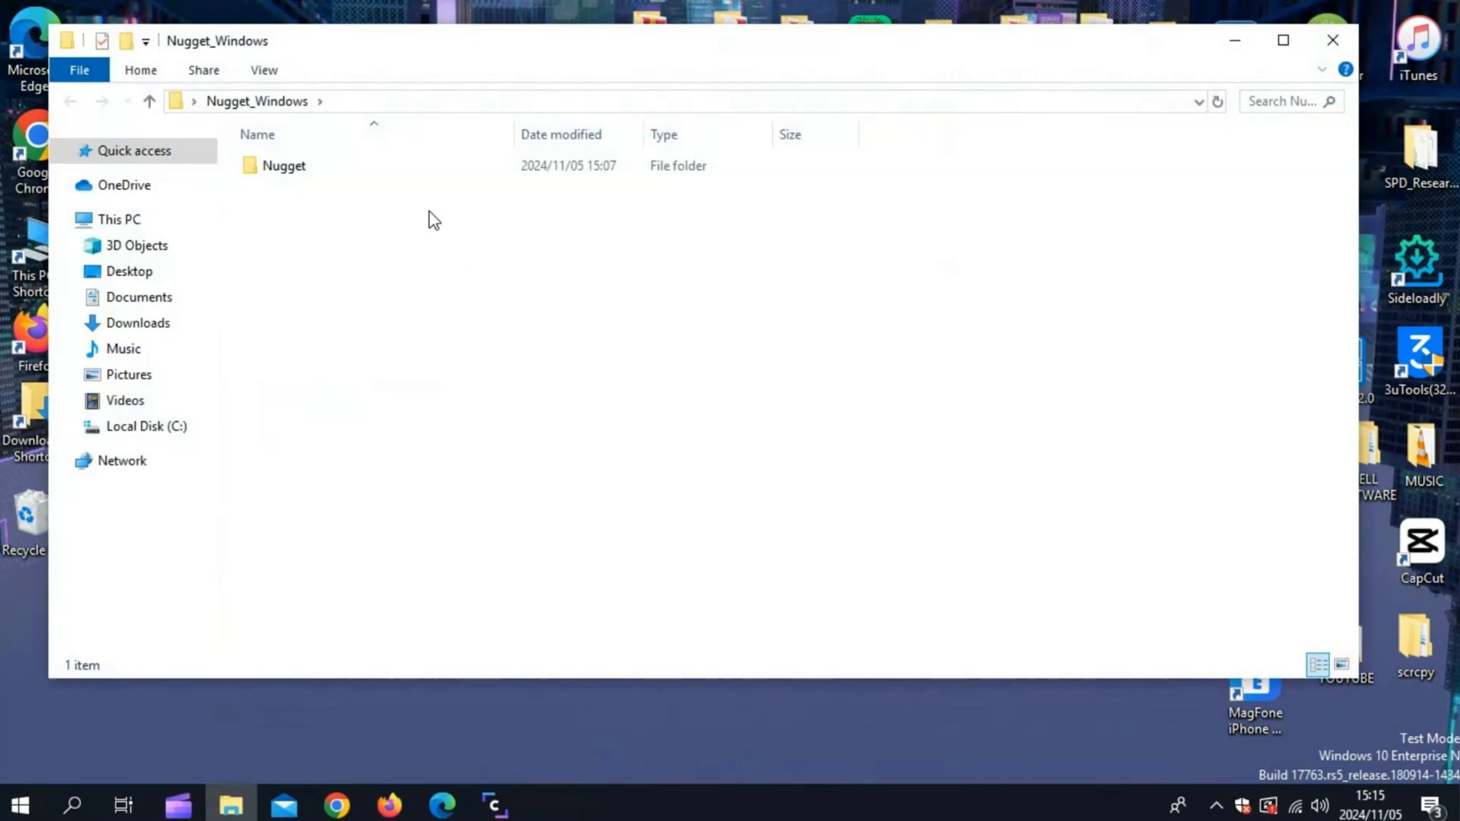
{"action": "double_click", "coordinate": [285, 165]}
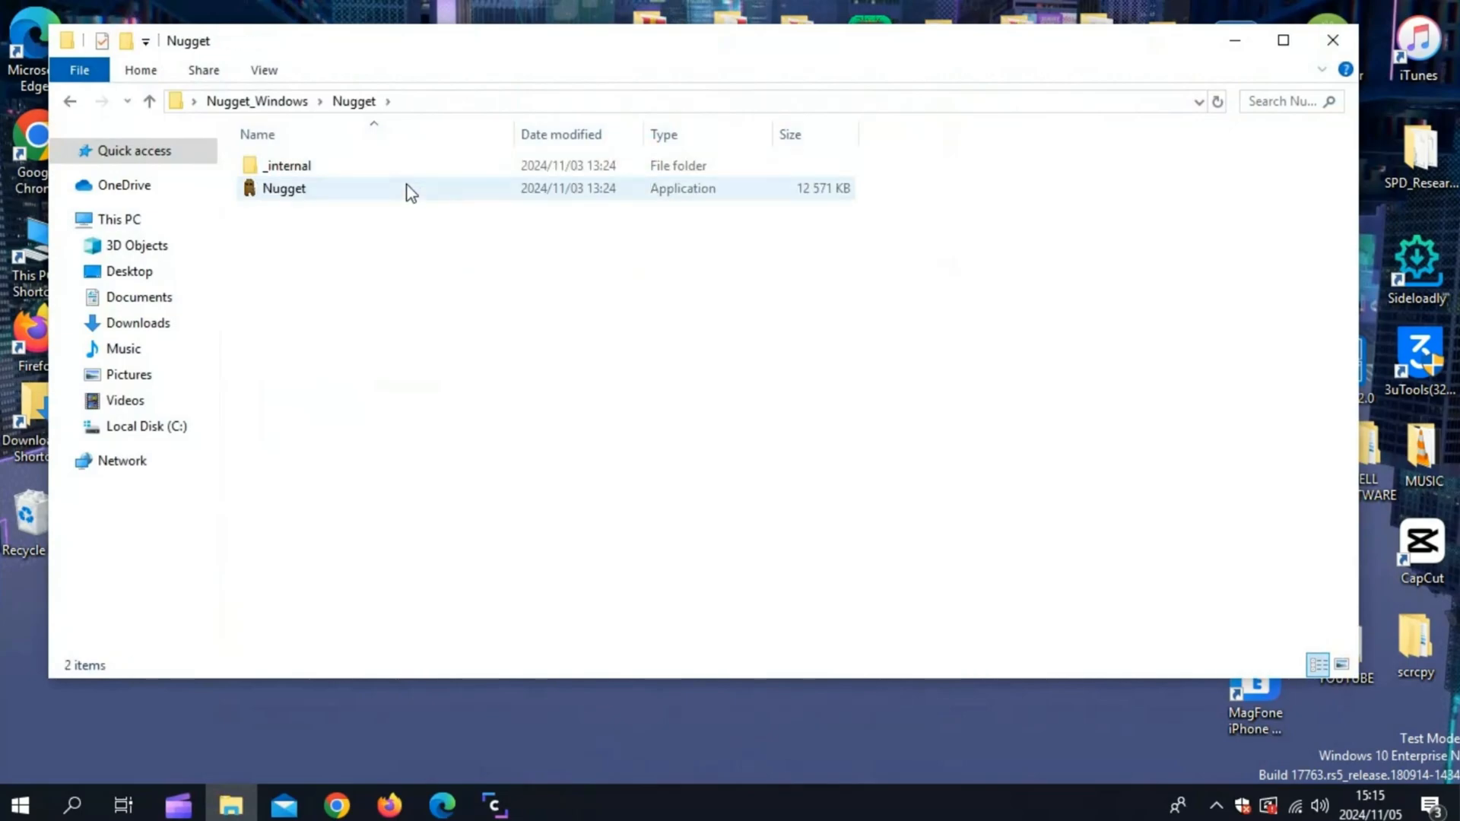
{"action": "double_click", "coordinate": [283, 188]}
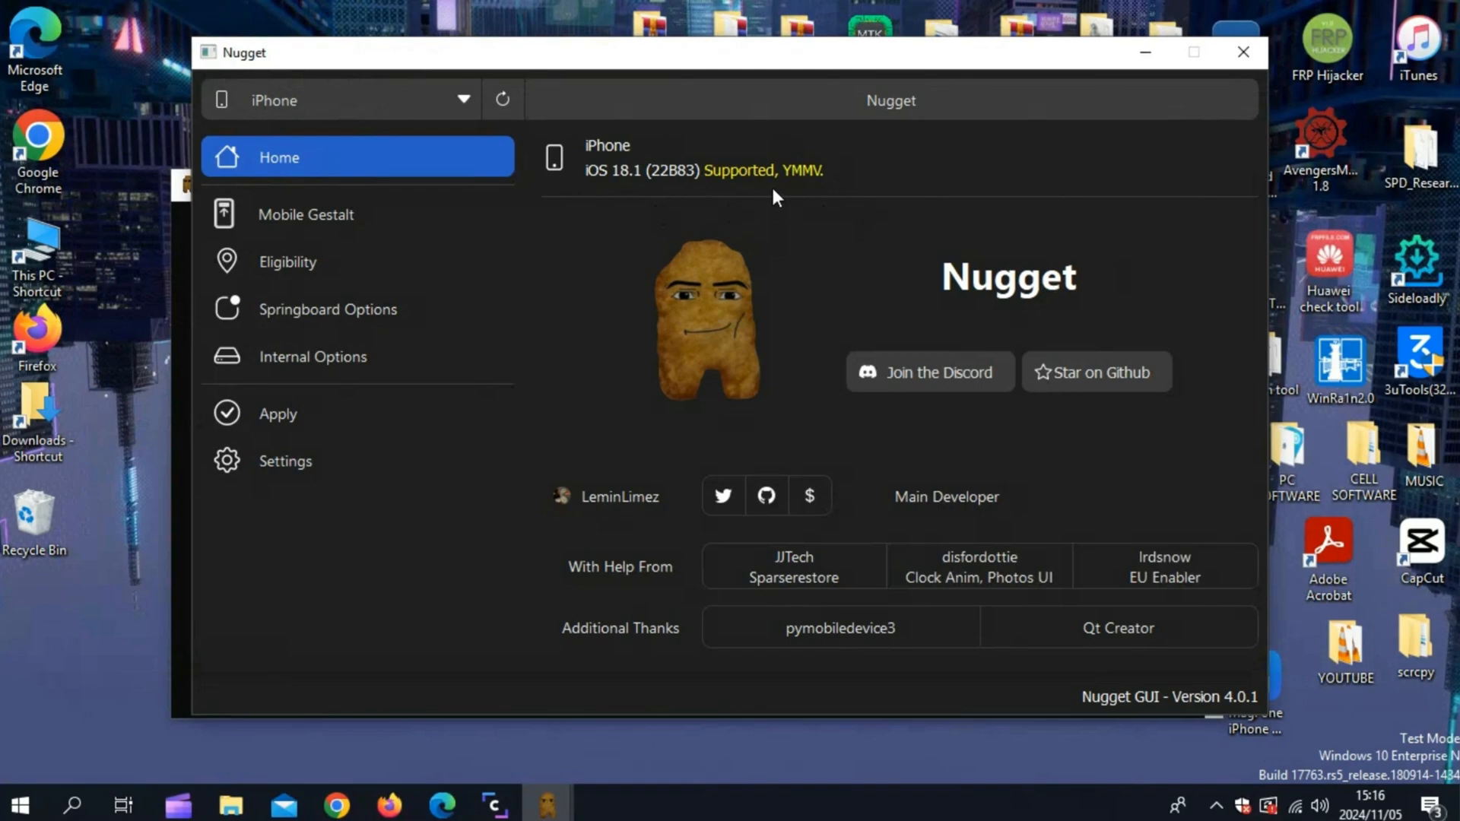
{"action": "mouse_move", "coordinate": [754, 186]}
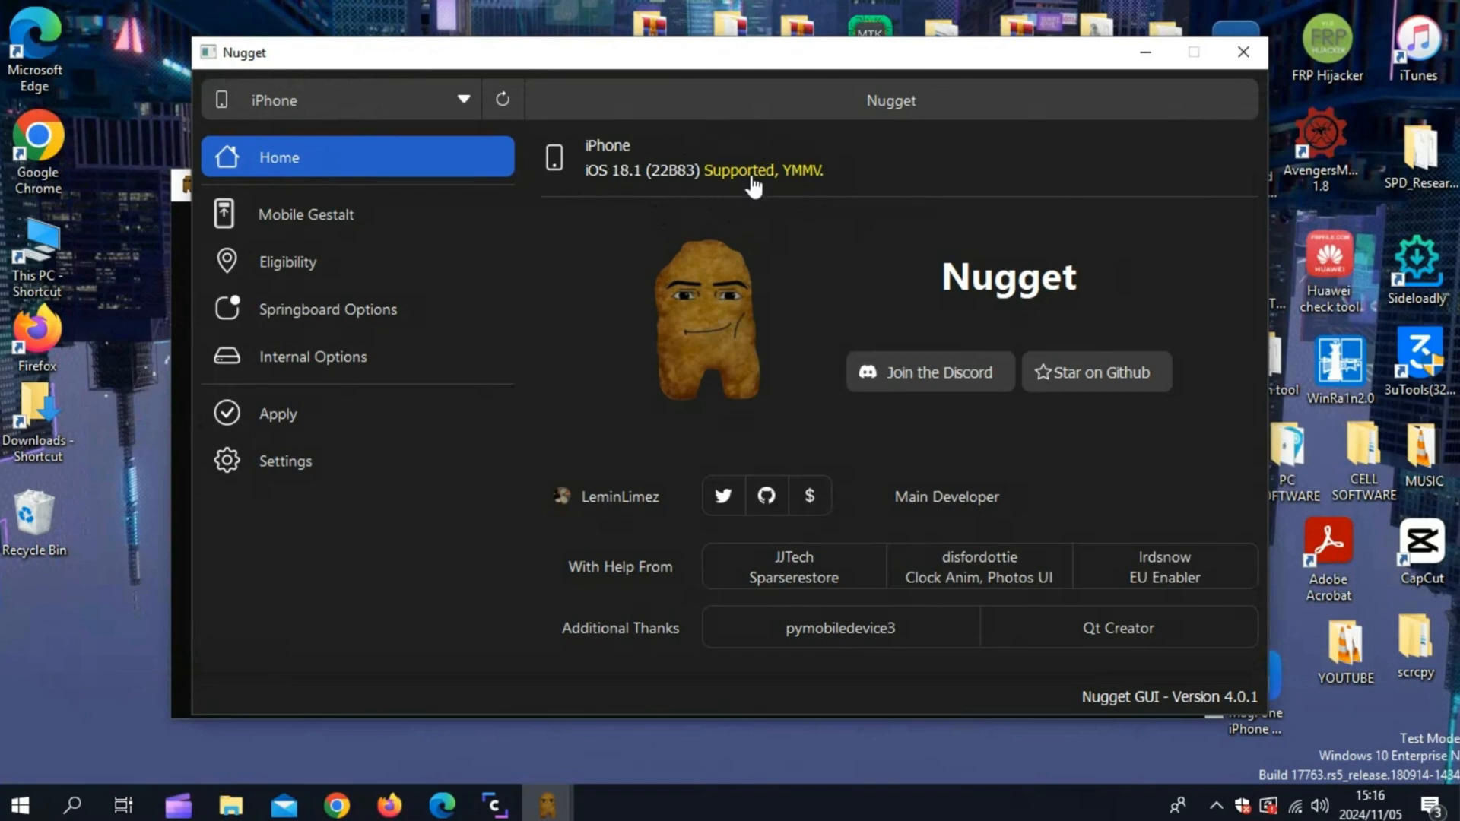
{"action": "mouse_move", "coordinate": [320, 233]}
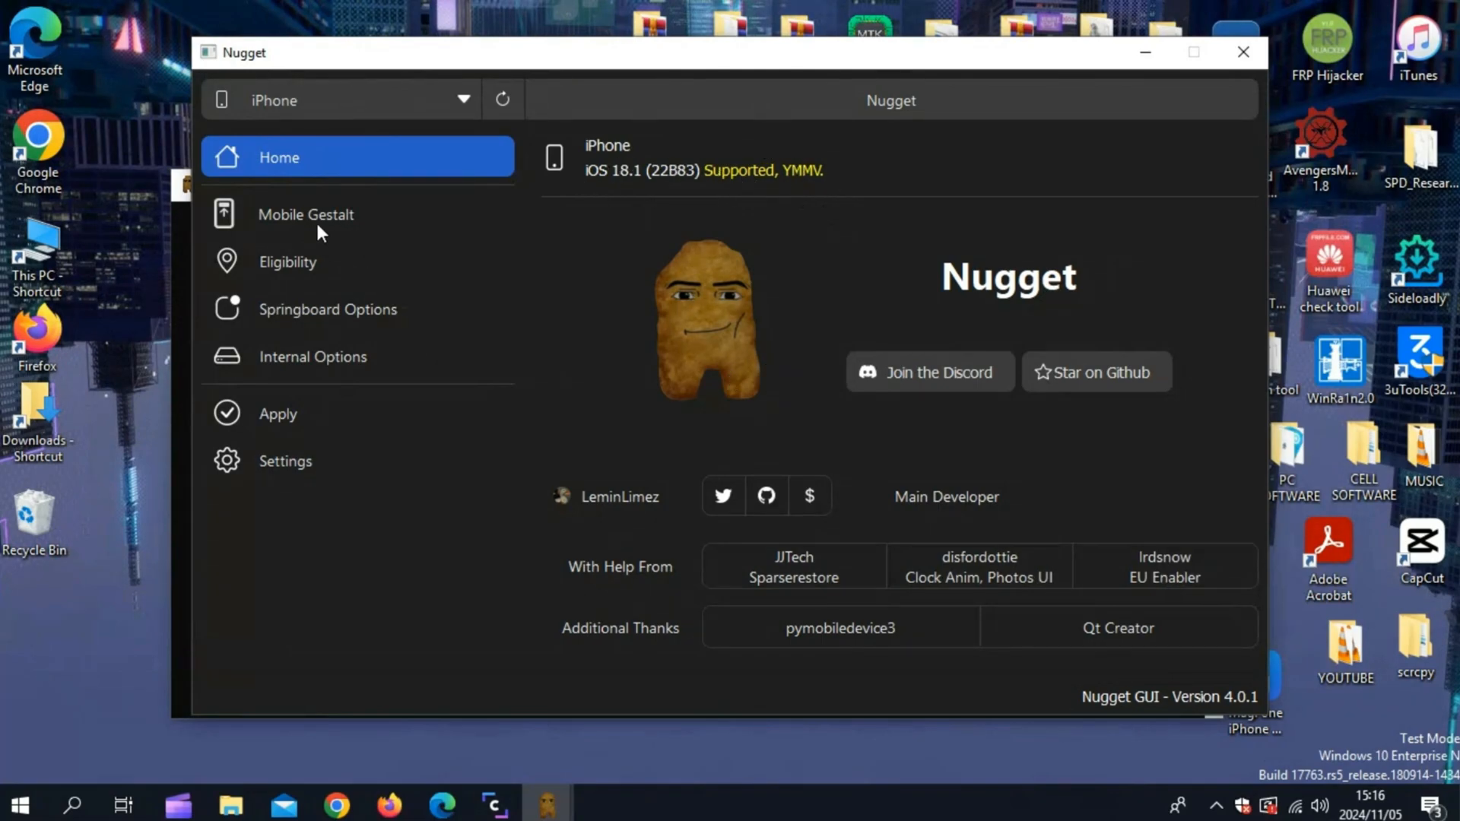
- Go through Mobile Gestalt to Nugget's Eligibility tweaks page
{"action": "left_click", "coordinate": [306, 214]}
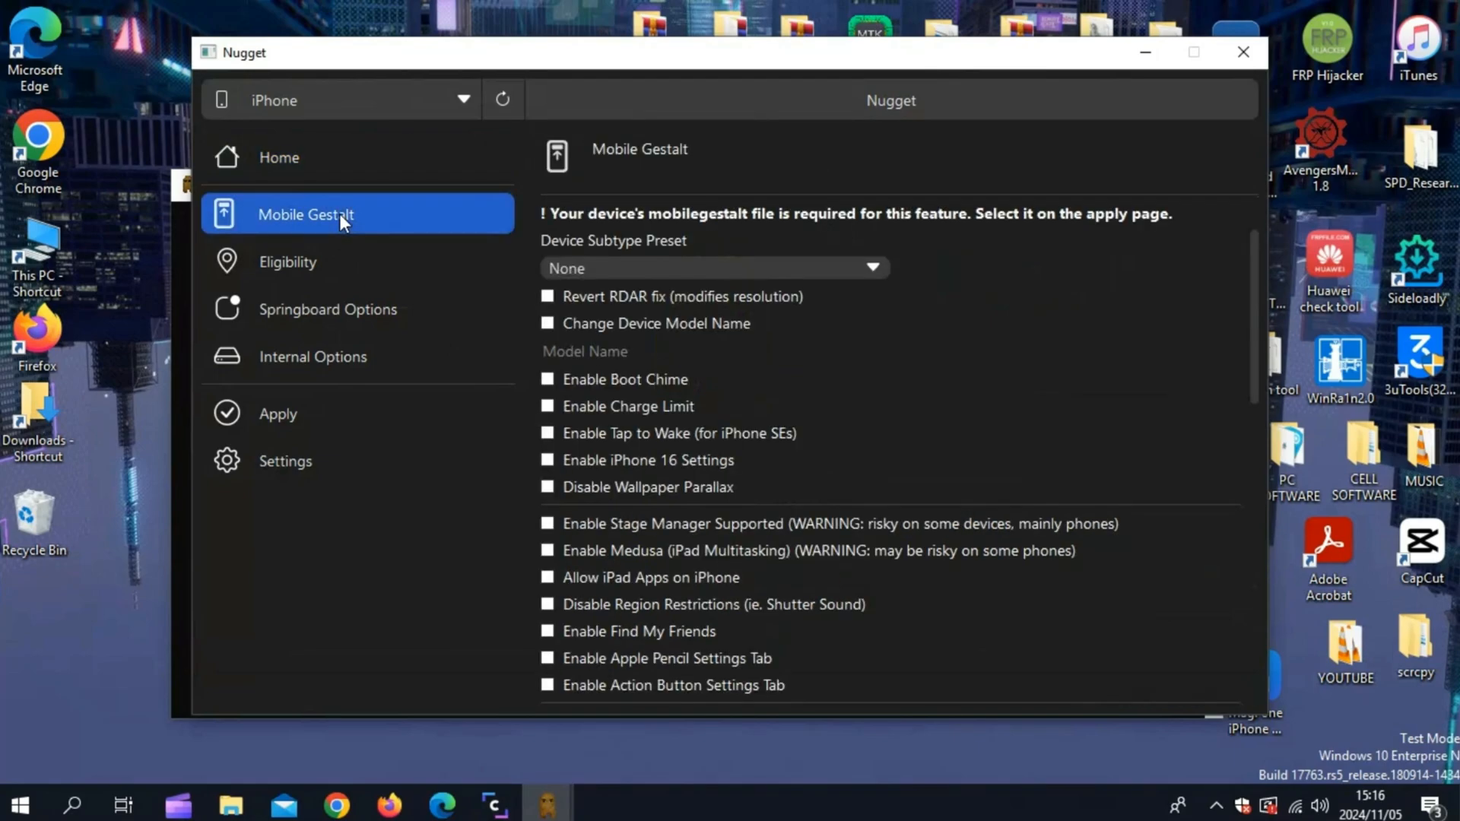
{"action": "mouse_move", "coordinate": [784, 249]}
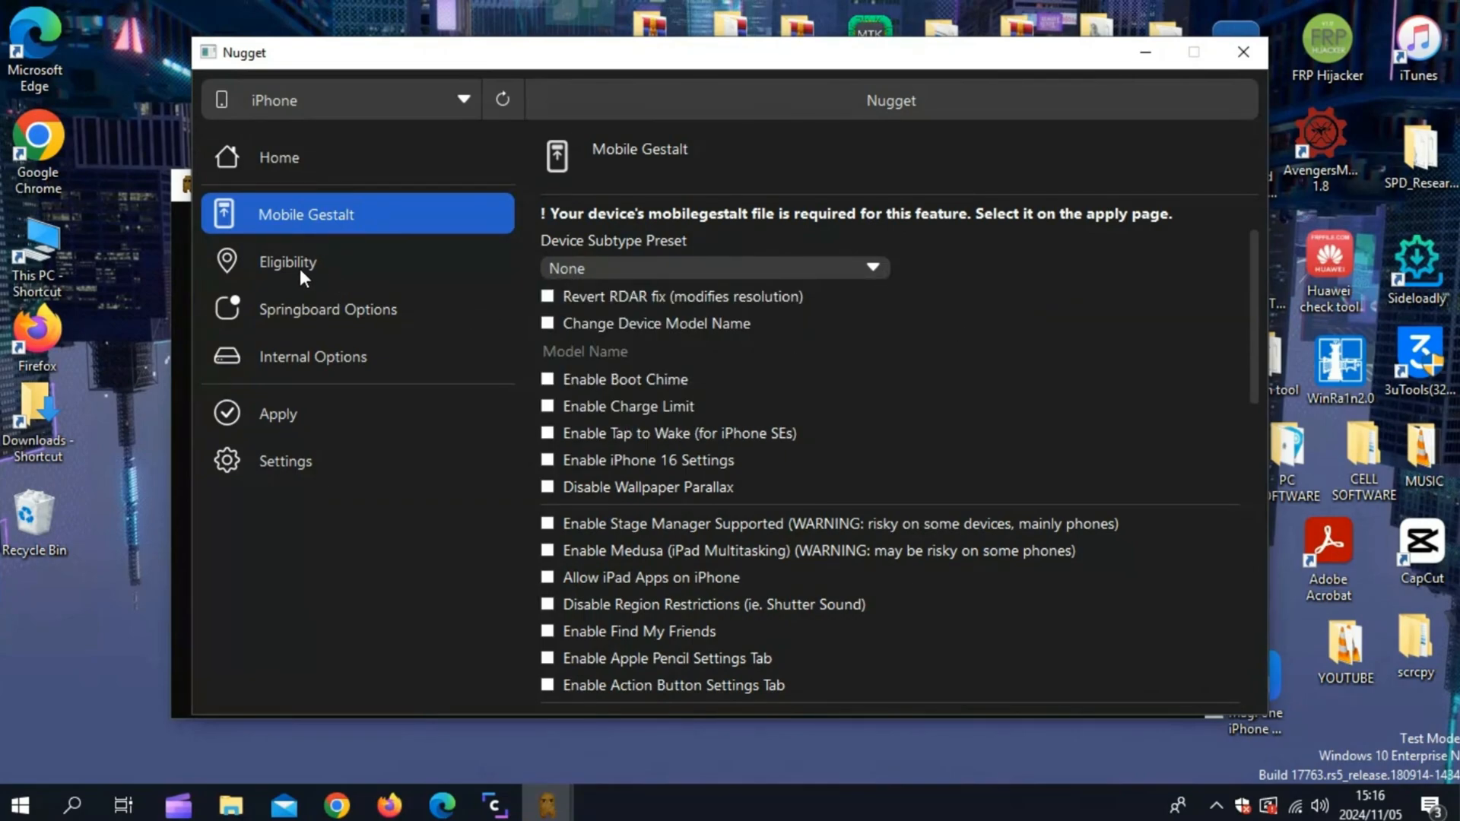
{"action": "left_click", "coordinate": [307, 262]}
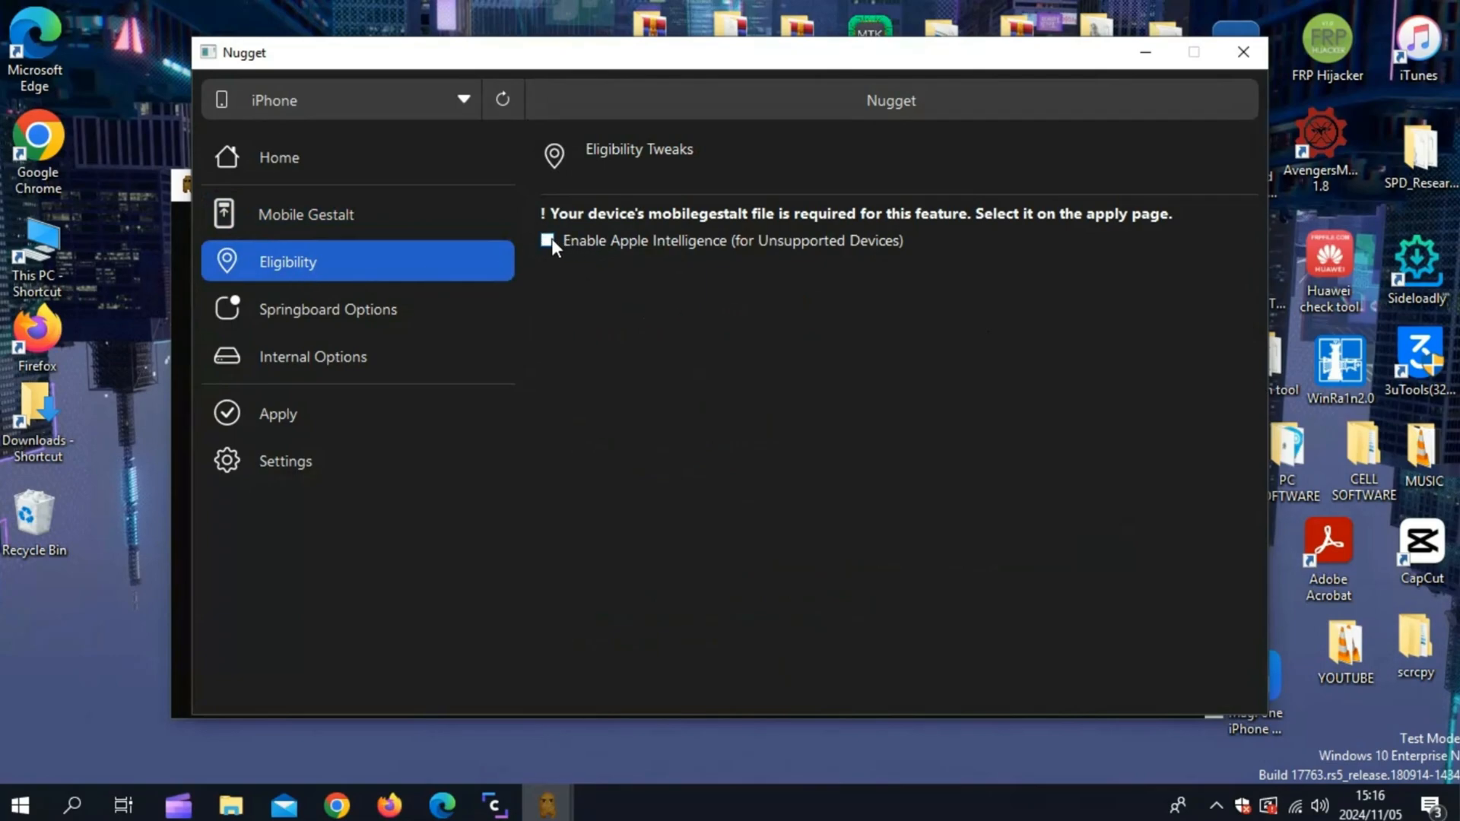
- Enable Apple Intelligence spoofed as iPhone17,2 (iPhone 16 Pro Max)
{"action": "left_click", "coordinate": [547, 240]}
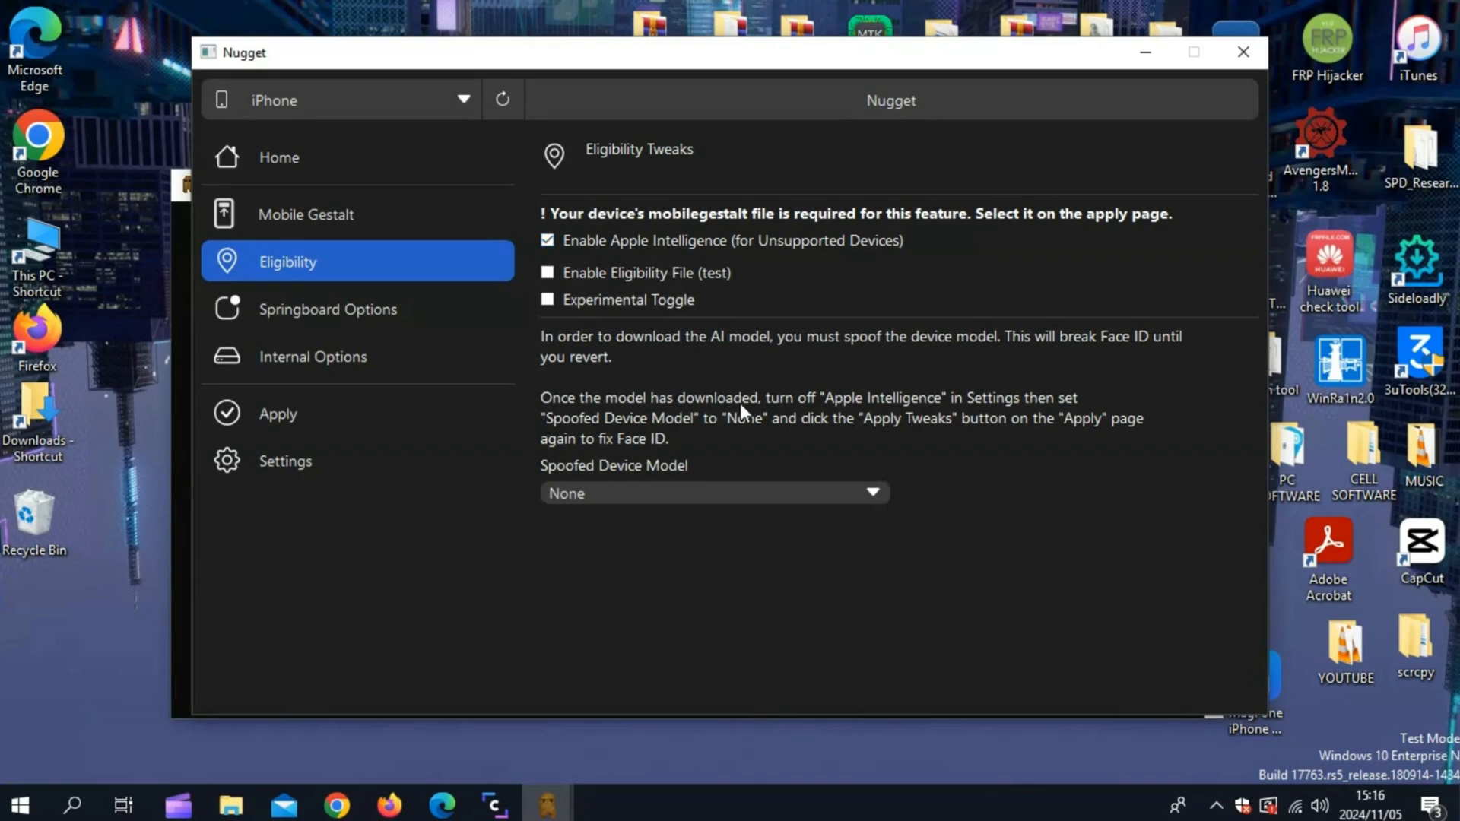
{"action": "mouse_move", "coordinate": [724, 438]}
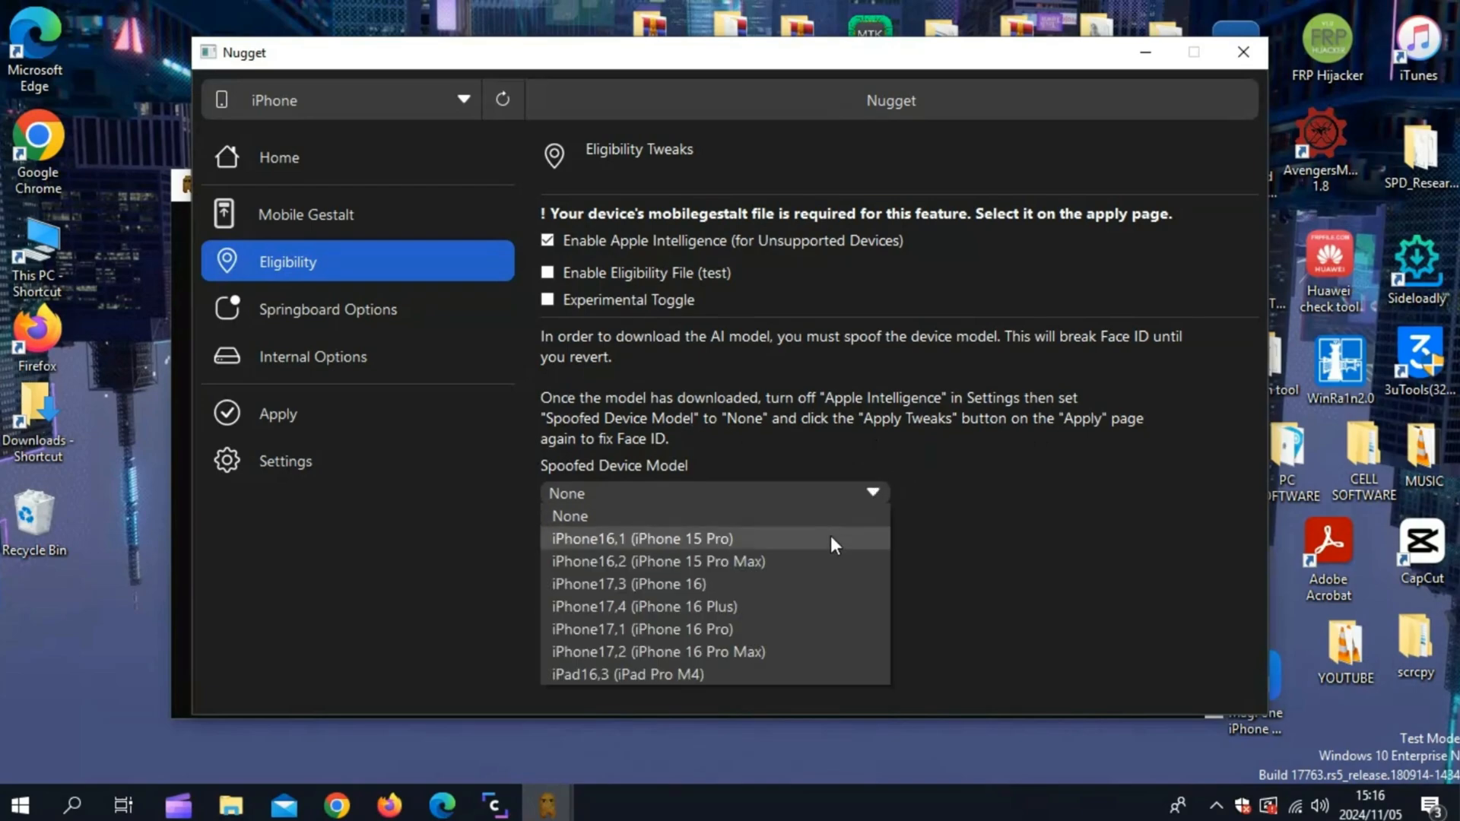
{"action": "mouse_move", "coordinate": [824, 629]}
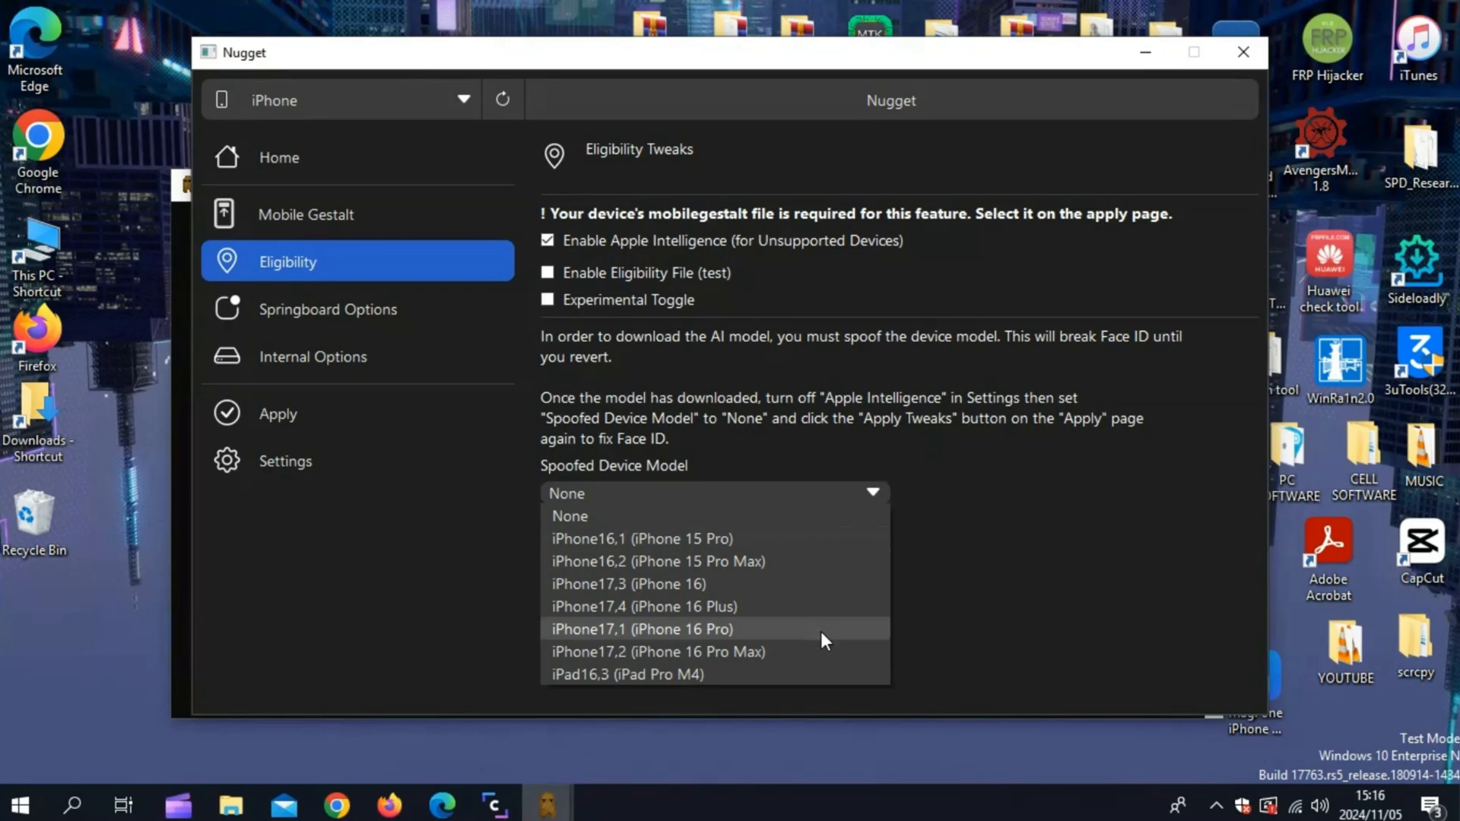
{"action": "mouse_move", "coordinate": [829, 606]}
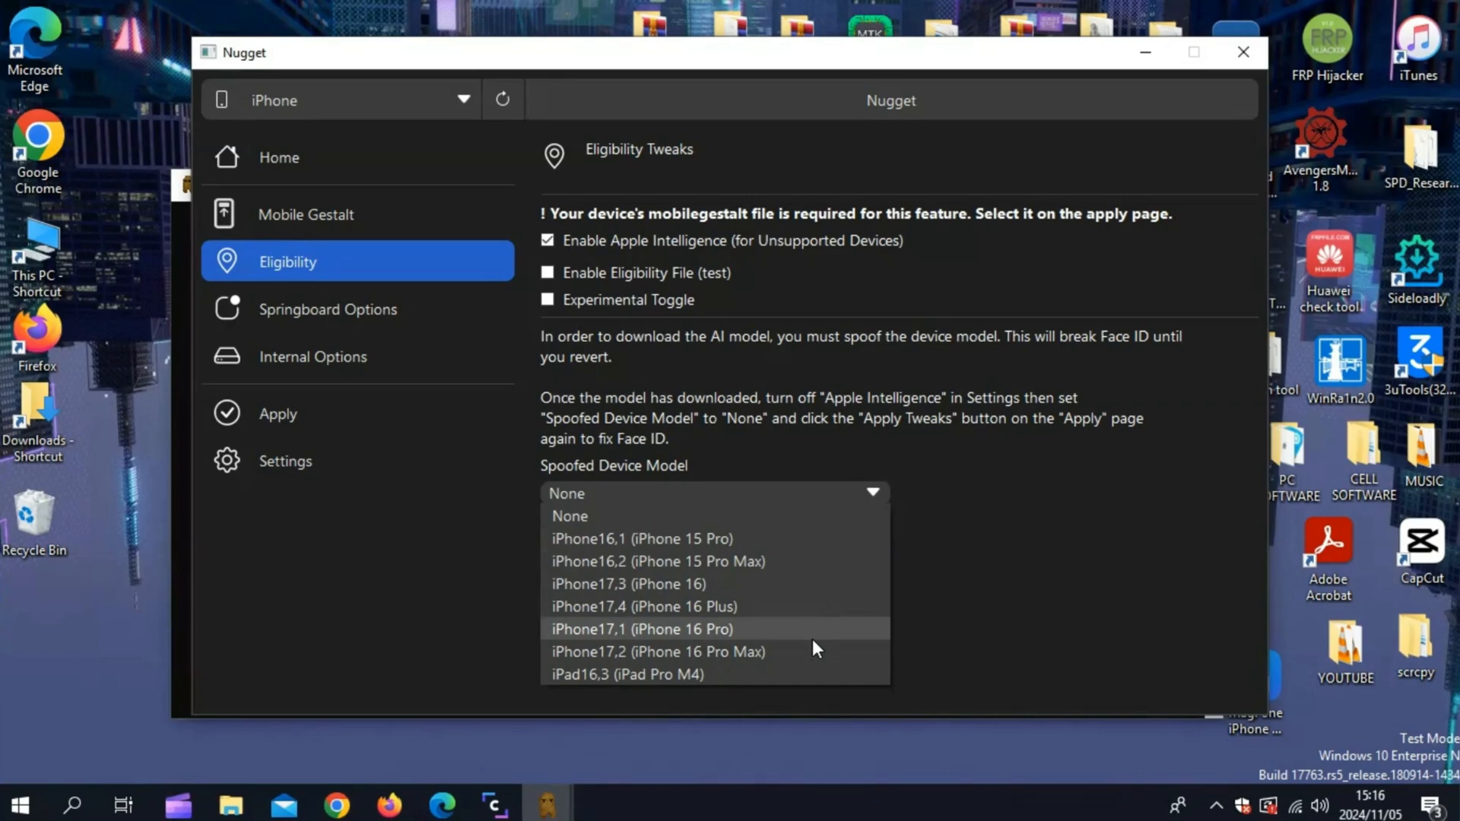
{"action": "left_click", "coordinate": [656, 651]}
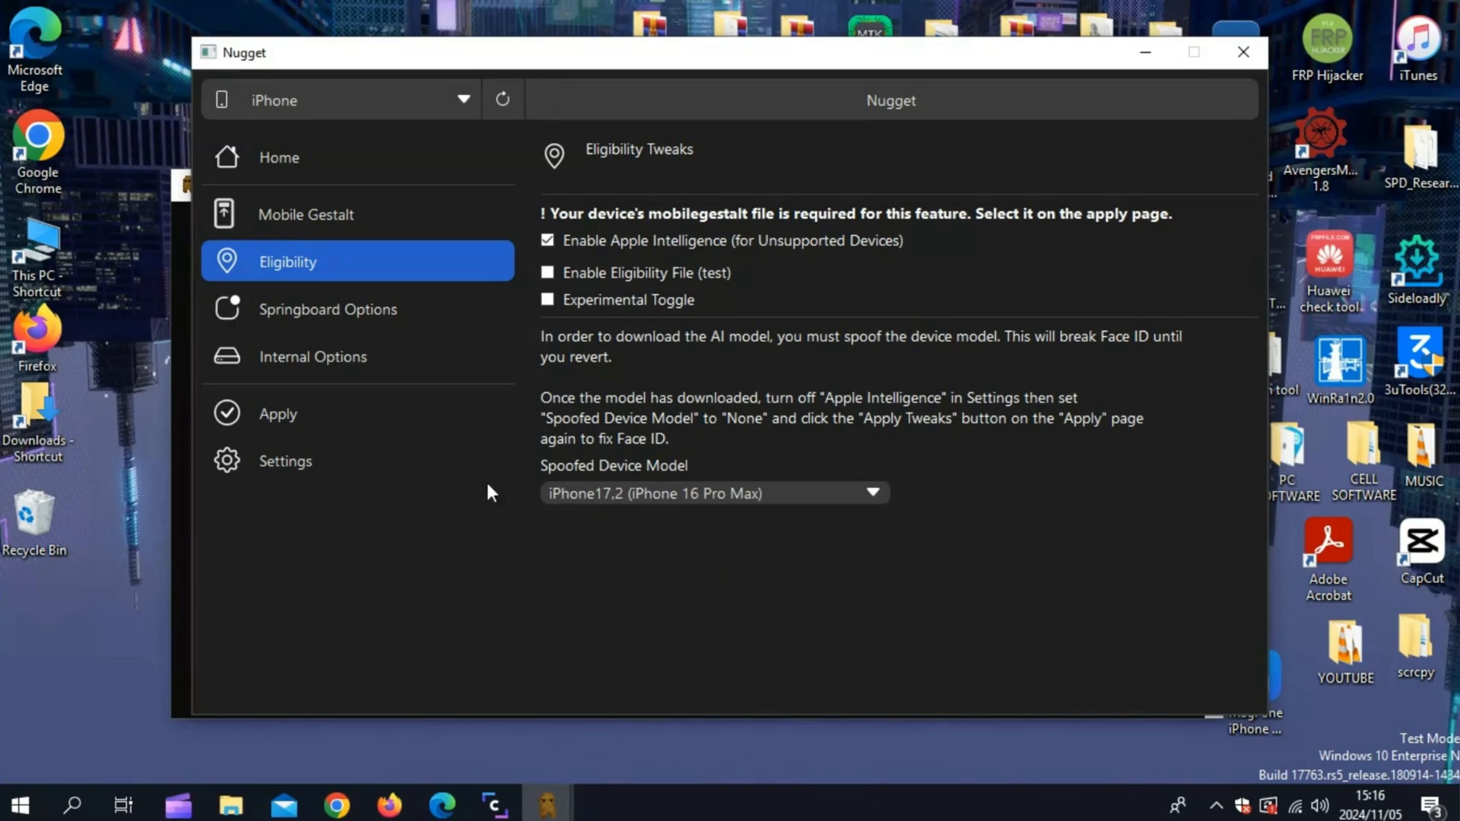
{"action": "left_click", "coordinate": [277, 413]}
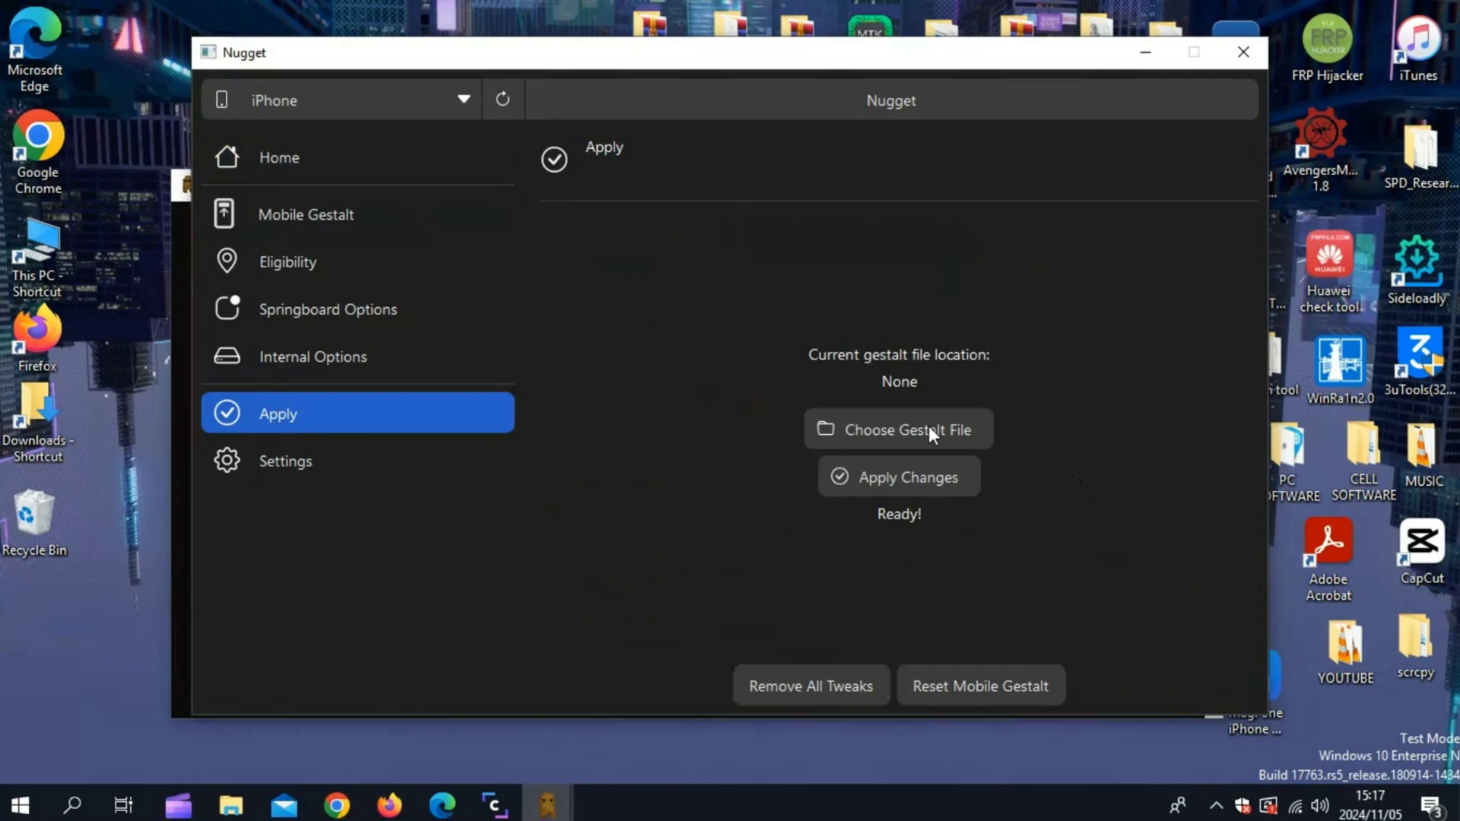
- Load com.apple.MobileGestalt from the Desktop as the gestalt file
{"action": "left_click", "coordinate": [897, 429]}
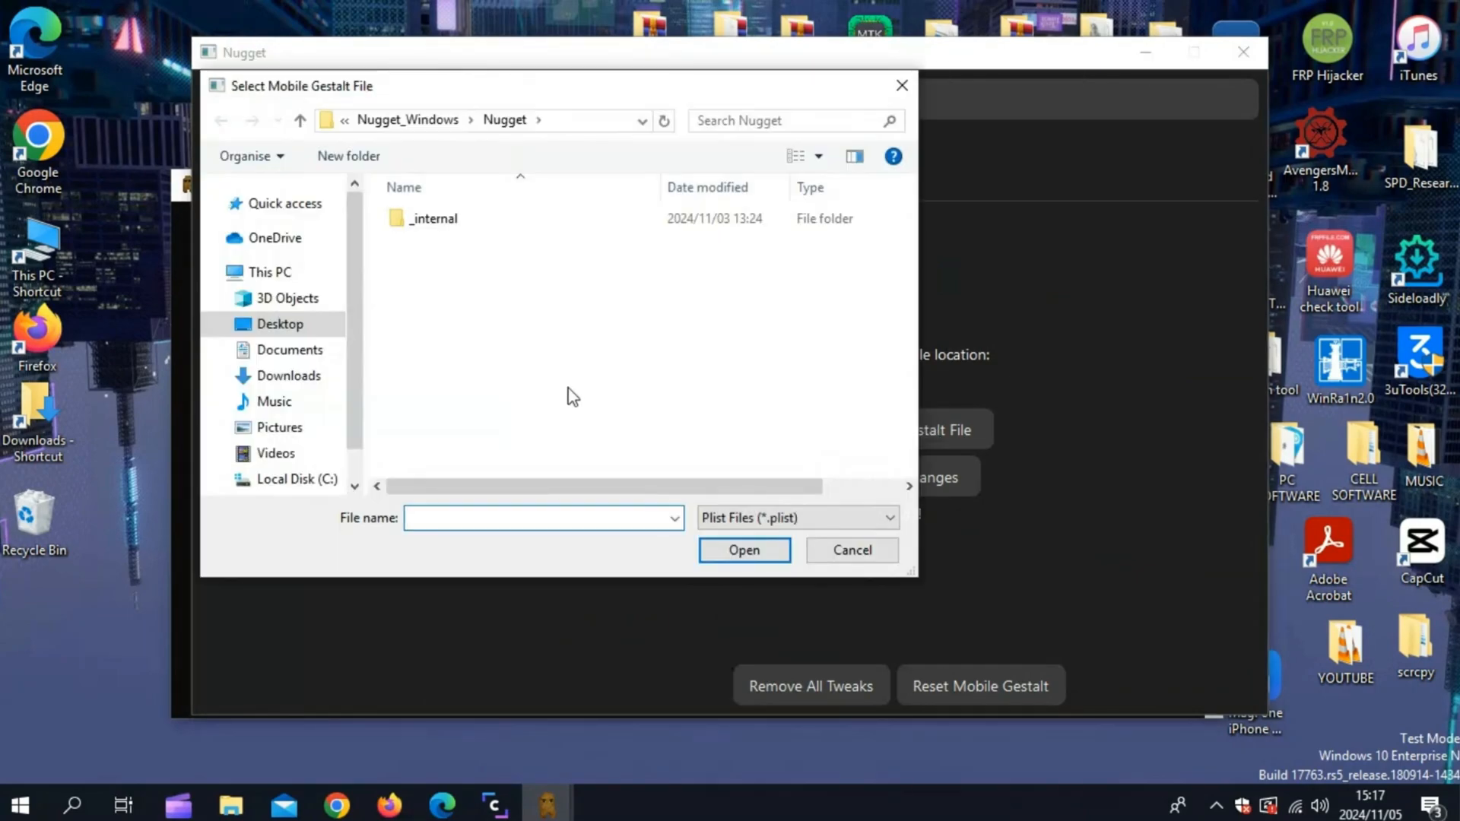
{"action": "left_click", "coordinate": [281, 324]}
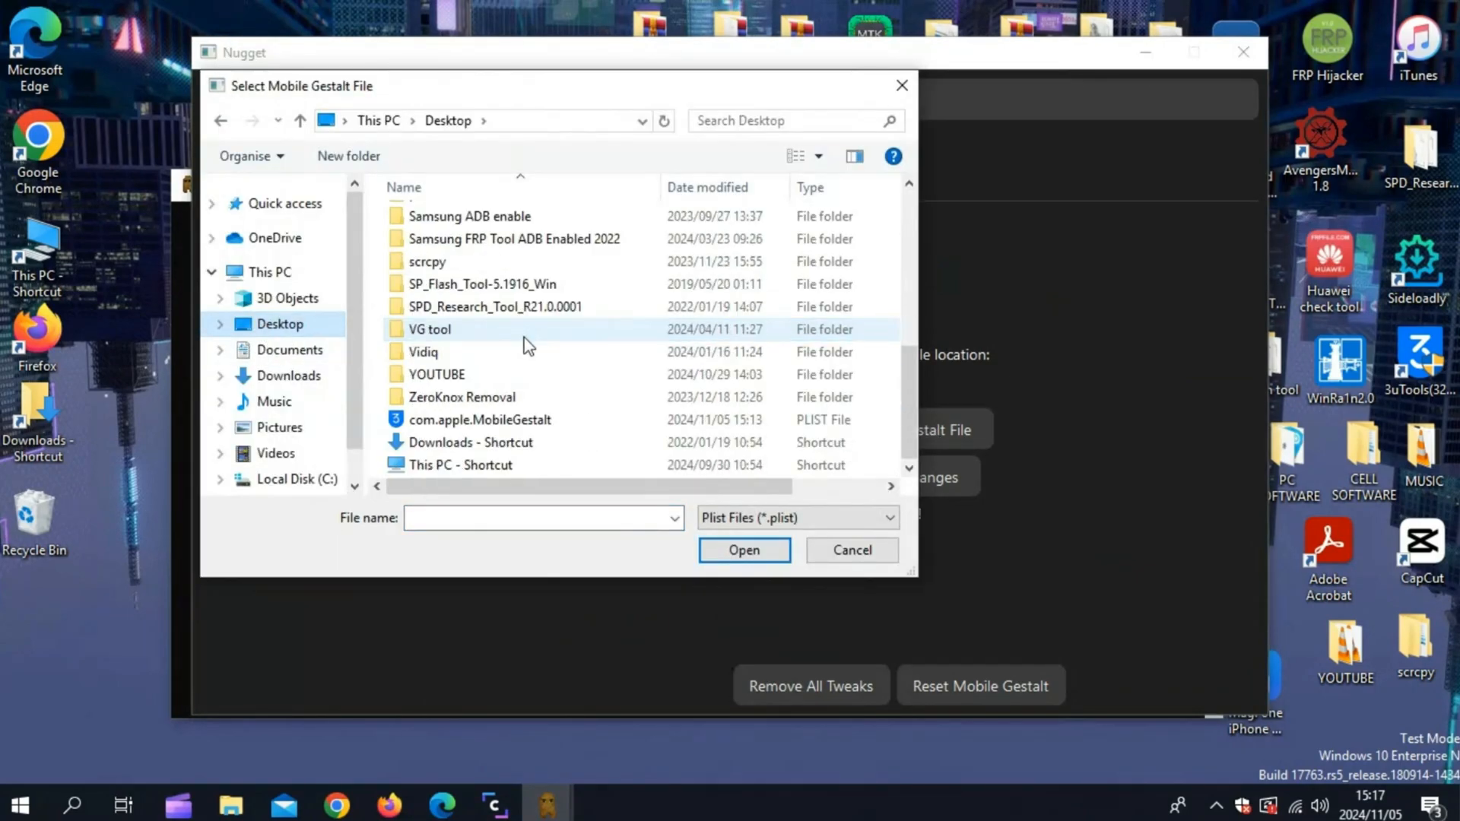
{"action": "left_click", "coordinate": [480, 419]}
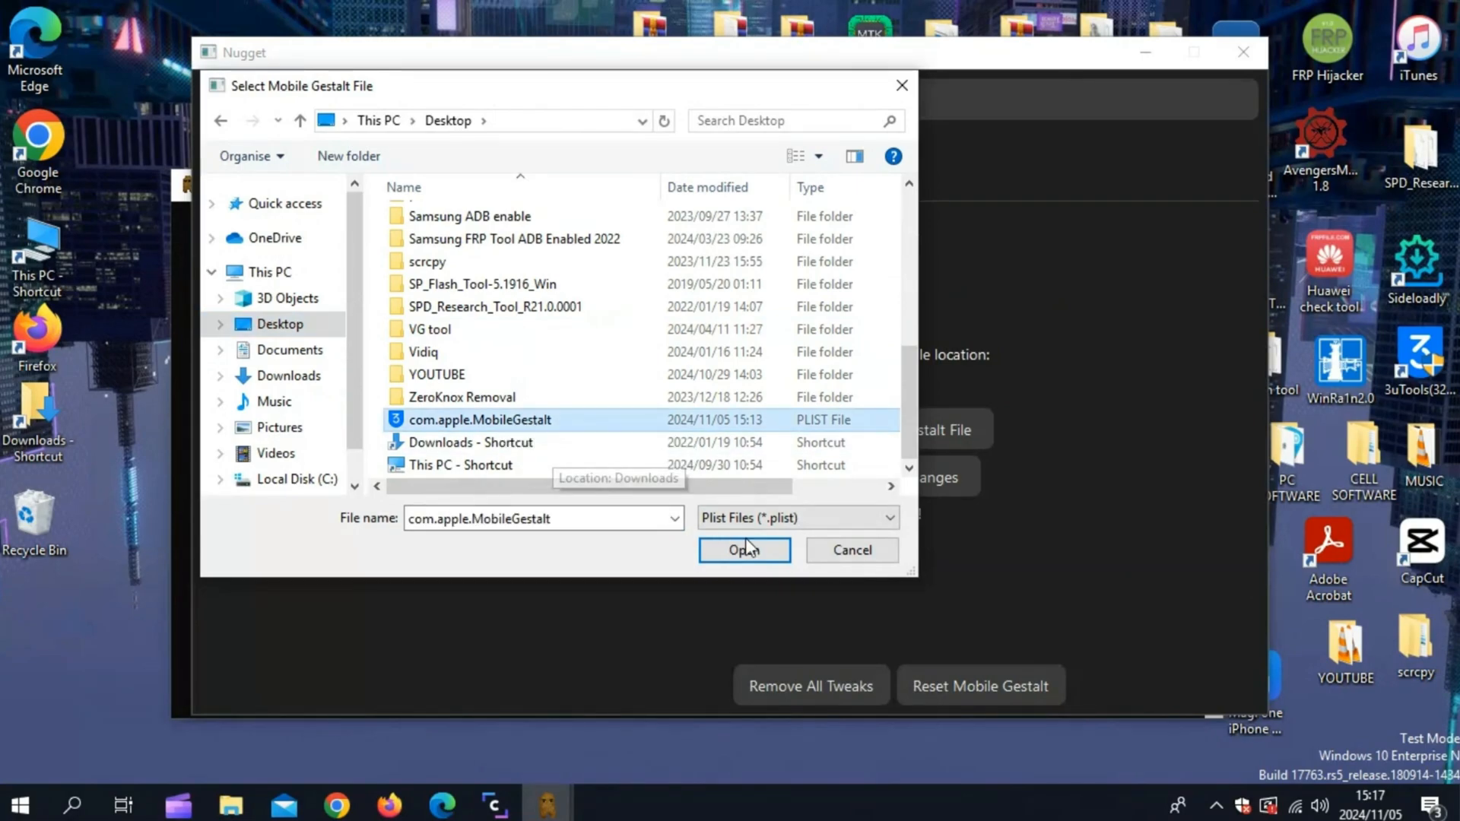
{"action": "left_click", "coordinate": [743, 551]}
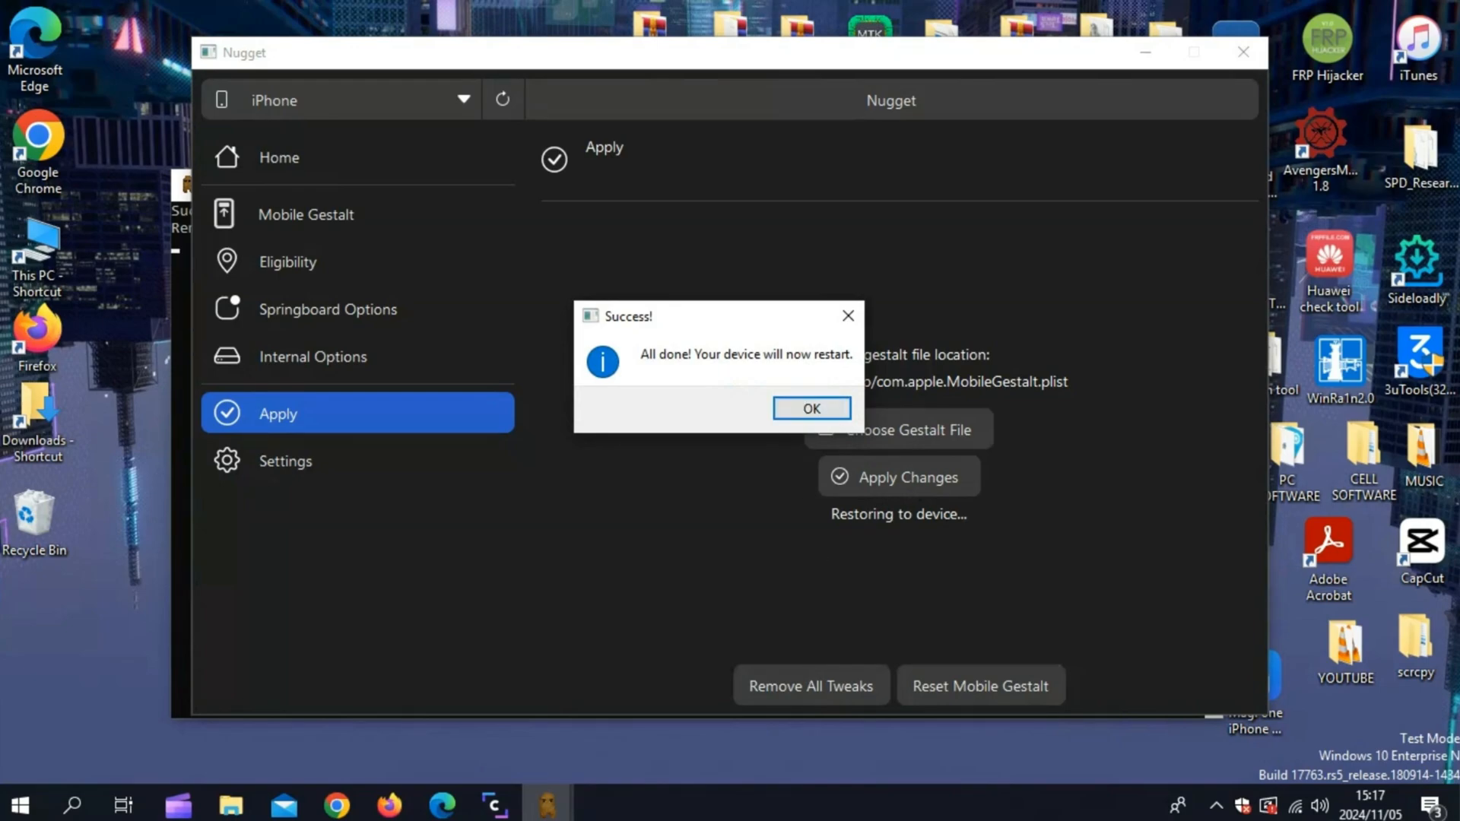
- Dismiss the Success notice after the tweaks are applied and the iPhone restarts
{"action": "left_click", "coordinate": [809, 409]}
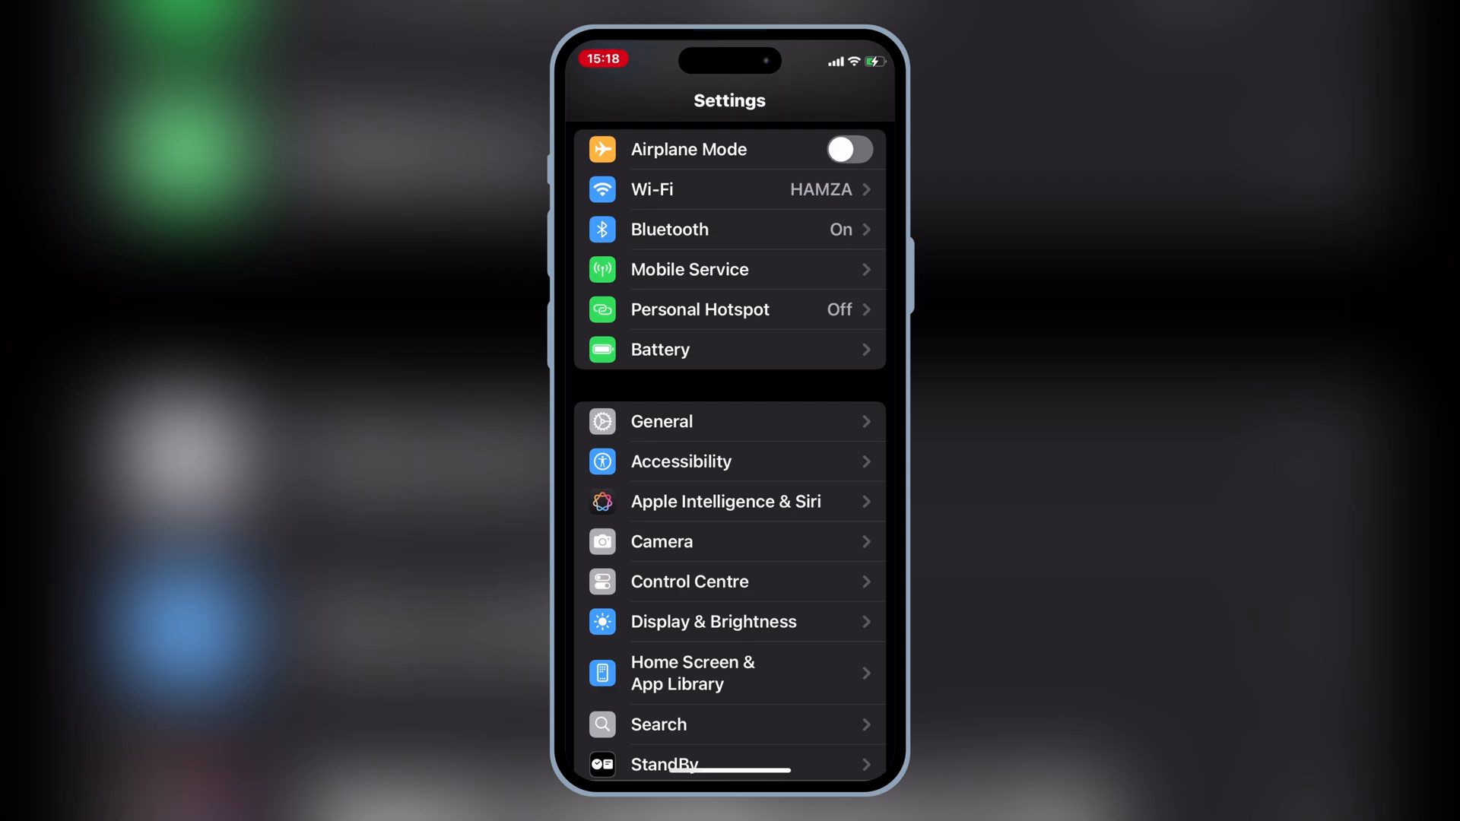
- Open Apple Intelligence & Siri and read its English (South Africa) unavailability note
{"action": "left_click", "coordinate": [725, 501]}
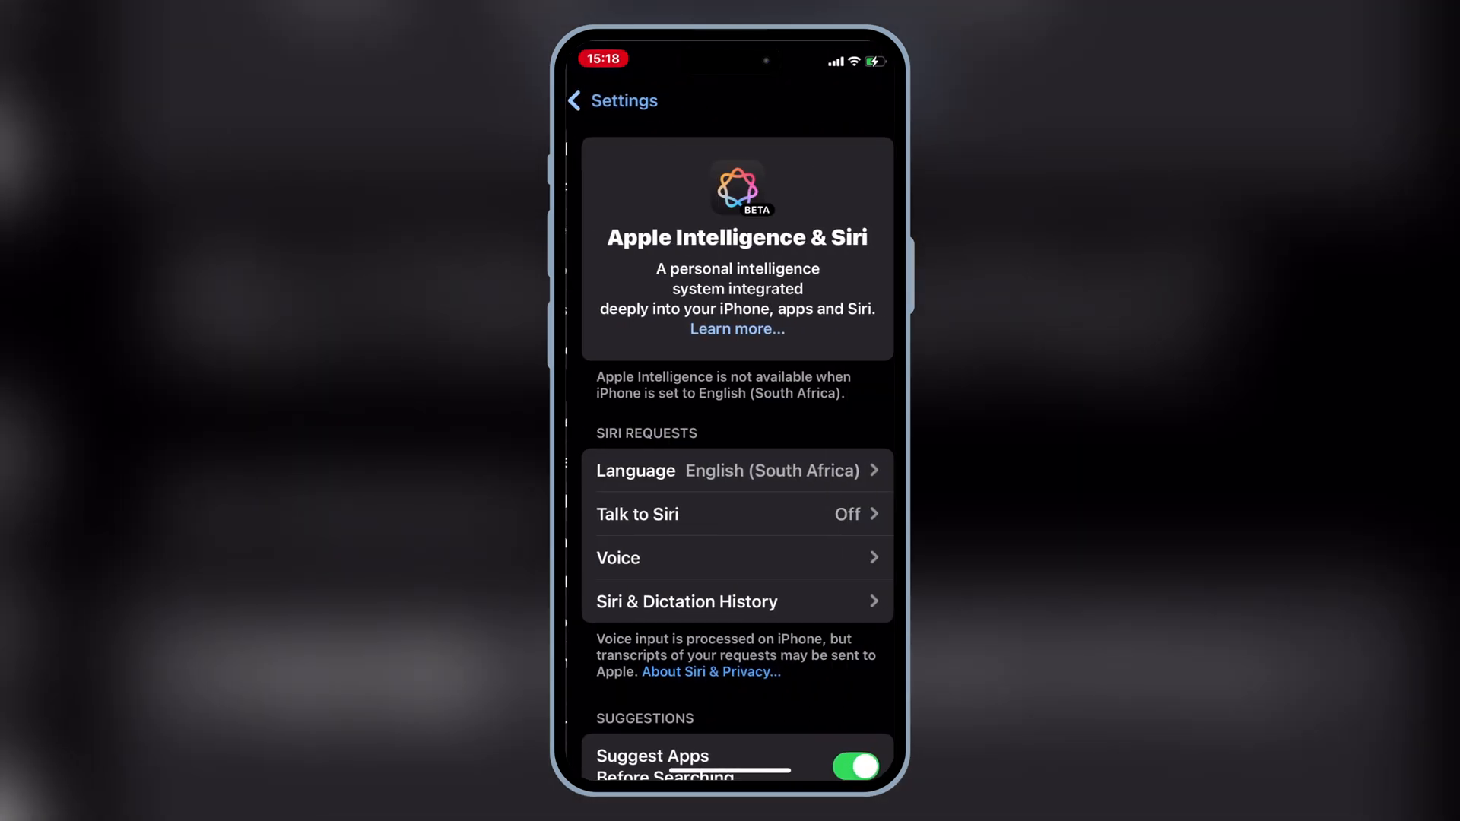
{"action": "scroll", "scroll_direction": "down", "scroll_amount": 3}
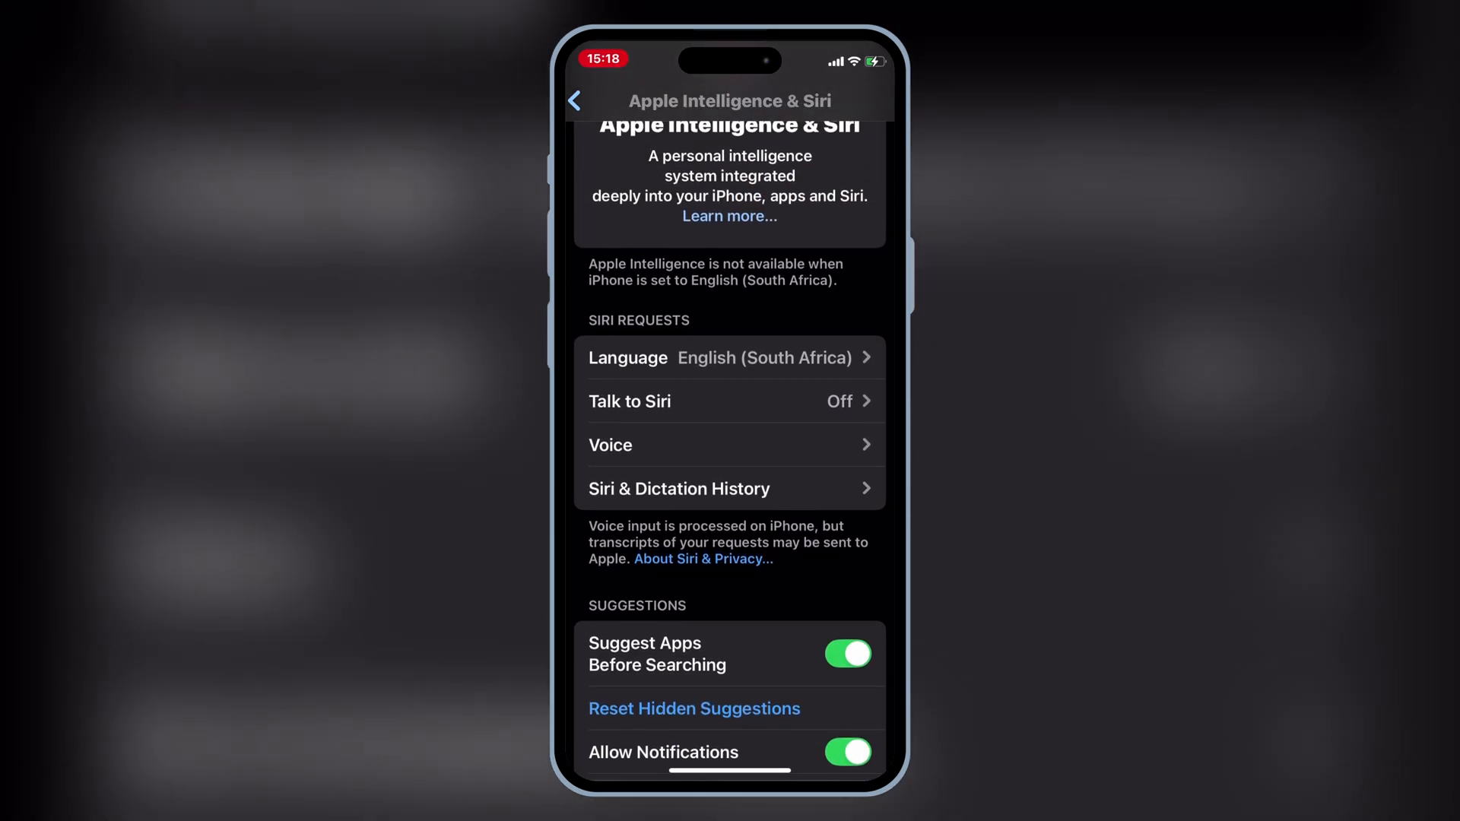
{"action": "scroll", "scroll_direction": "down", "scroll_amount": 3}
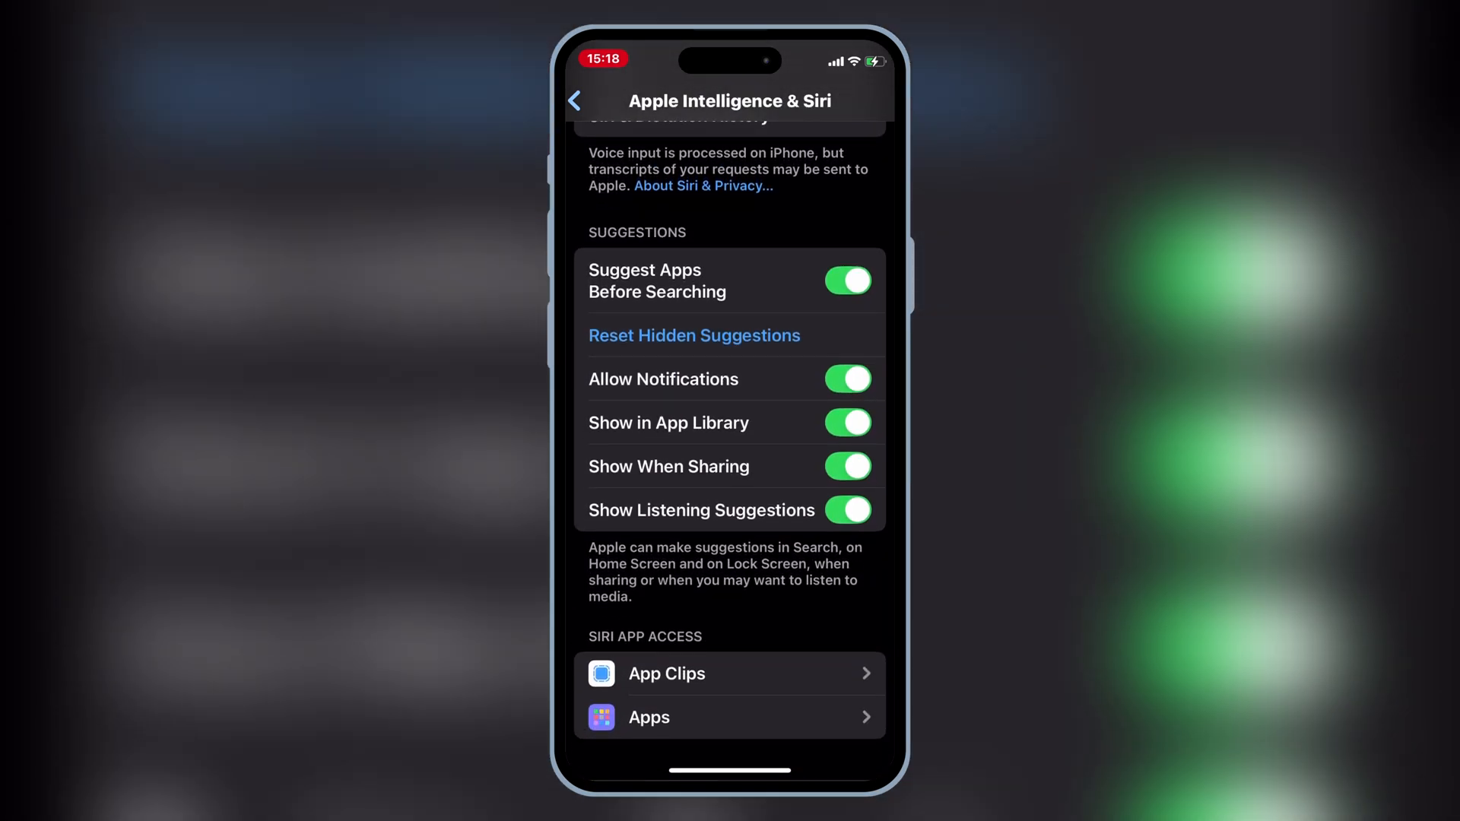
{"action": "scroll", "scroll_direction": "up", "scroll_amount": 3}
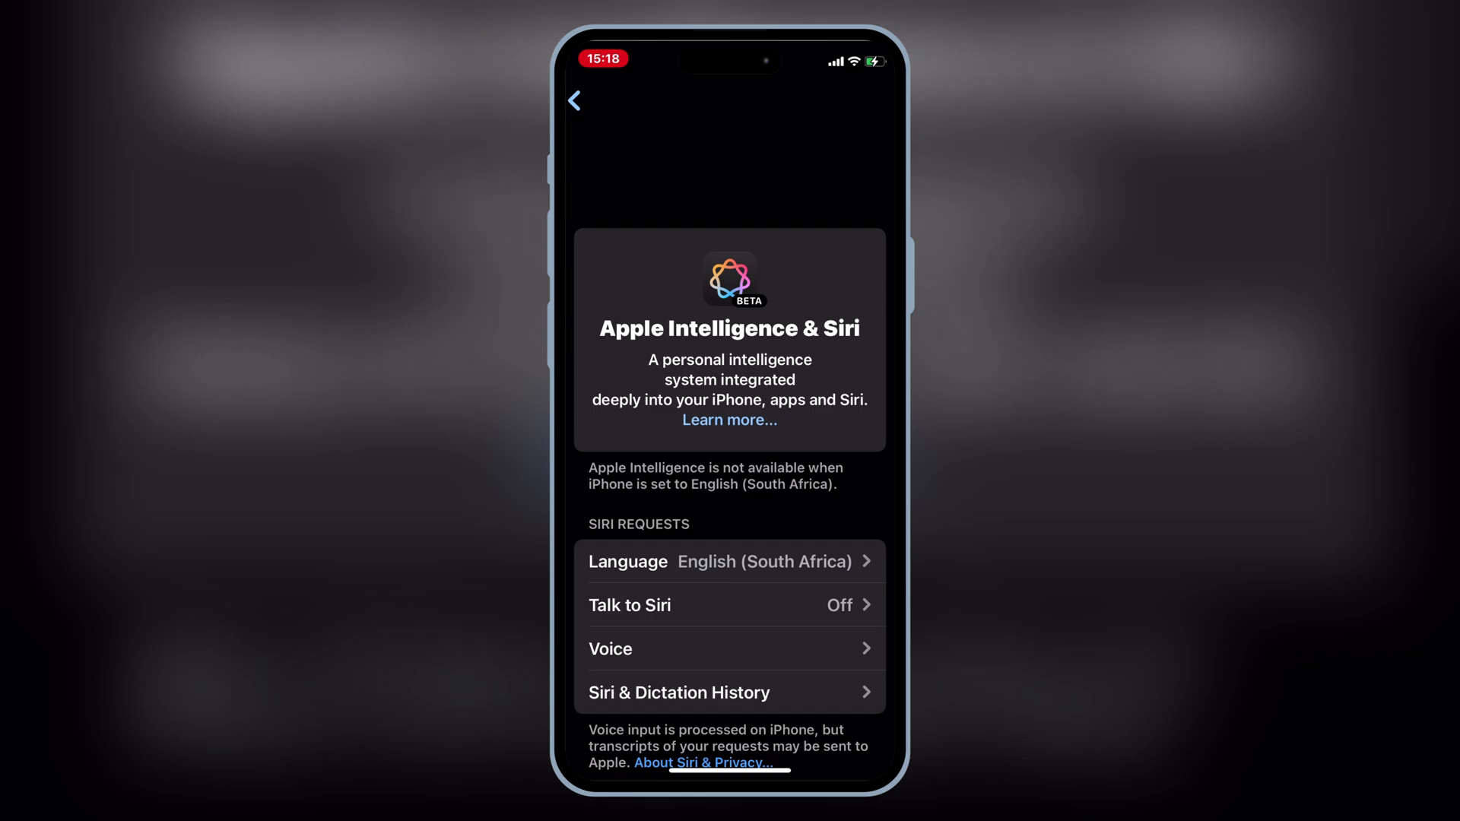